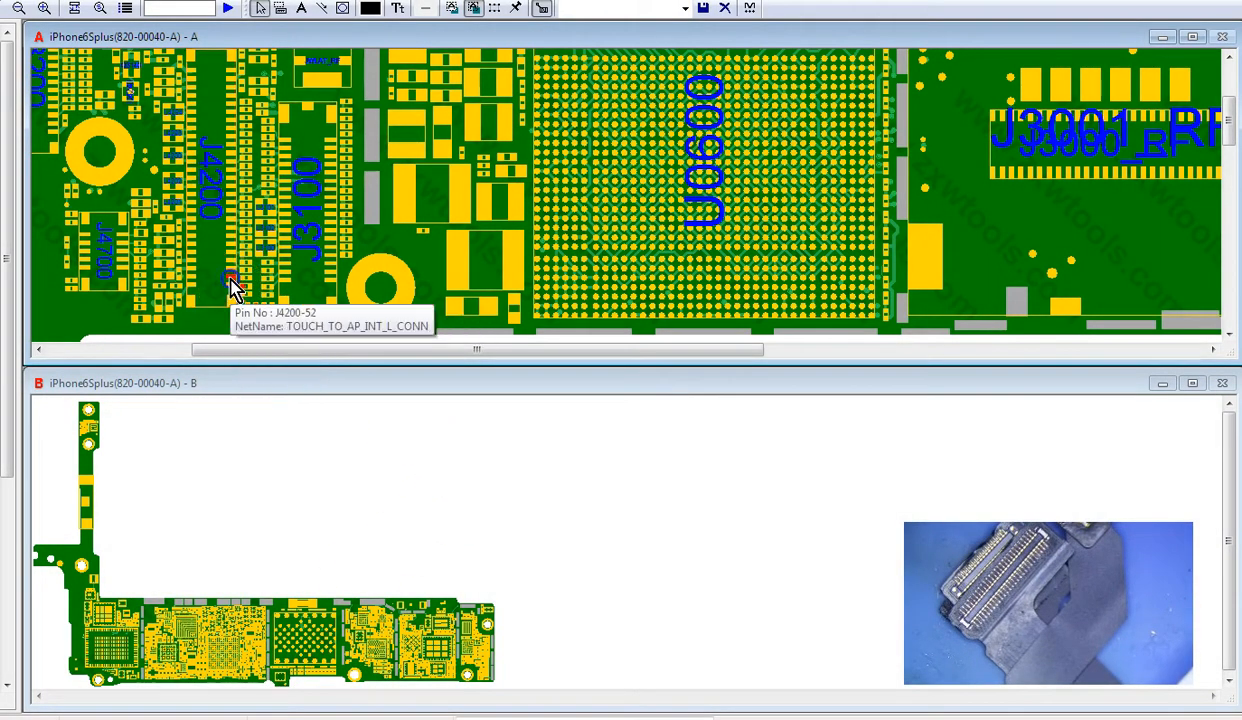
{"action": "mouse_move", "coordinate": [236, 278]}
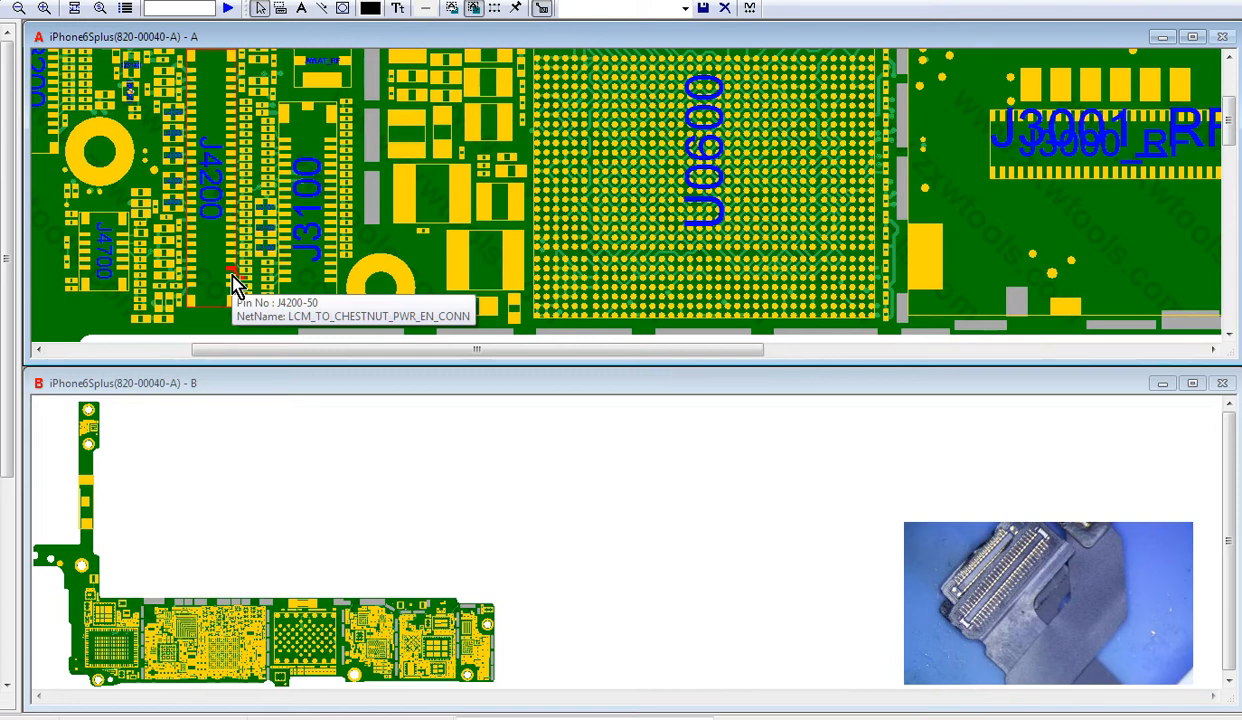
{"action": "mouse_move", "coordinate": [240, 280]}
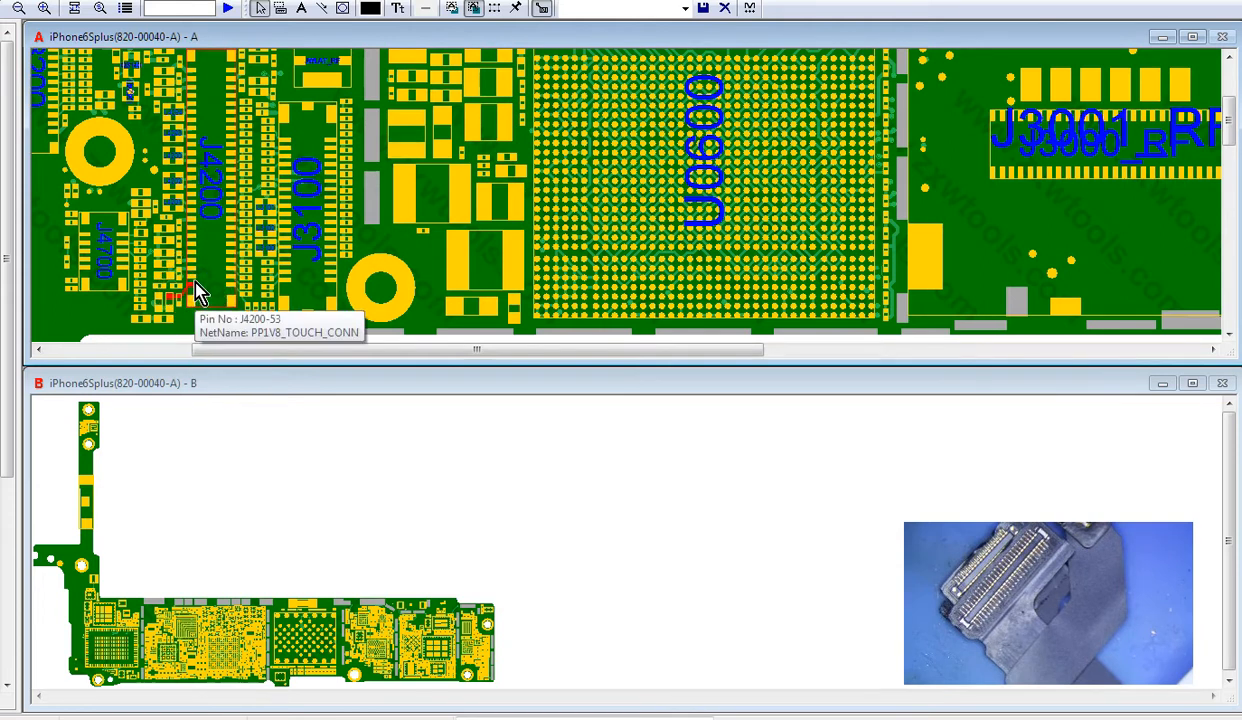
{"action": "mouse_move", "coordinate": [200, 268]}
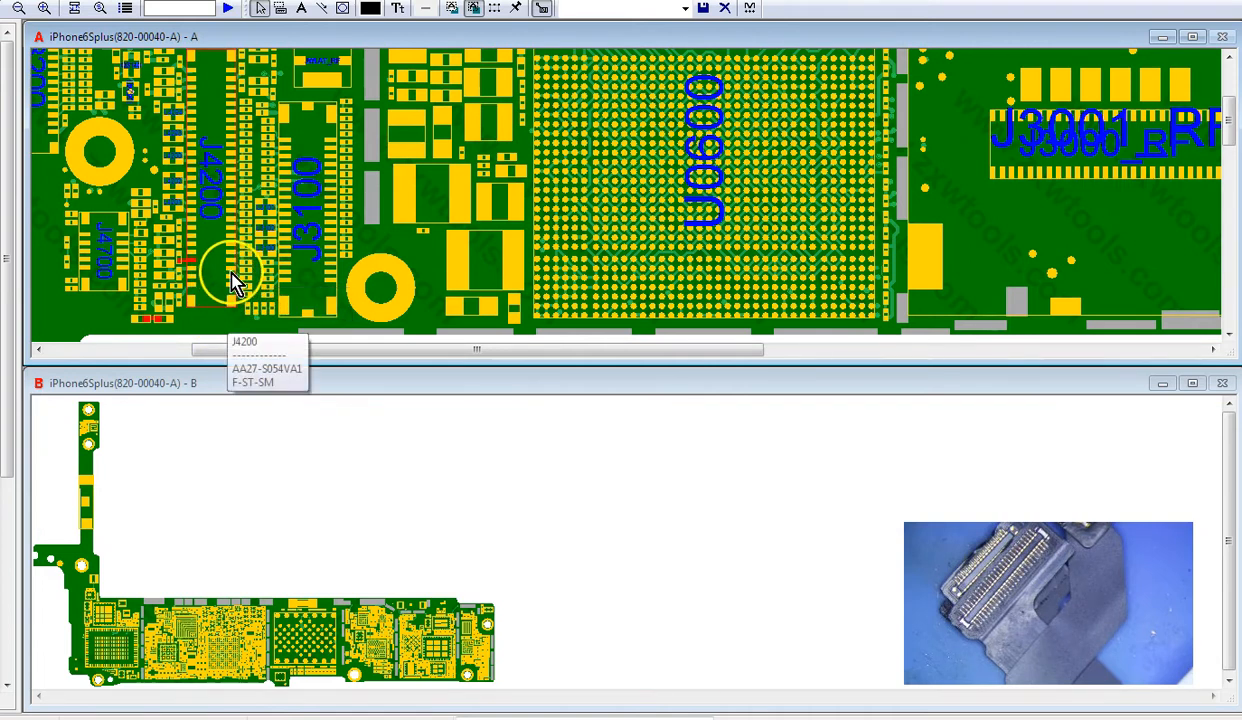
{"action": "mouse_move", "coordinate": [236, 270]}
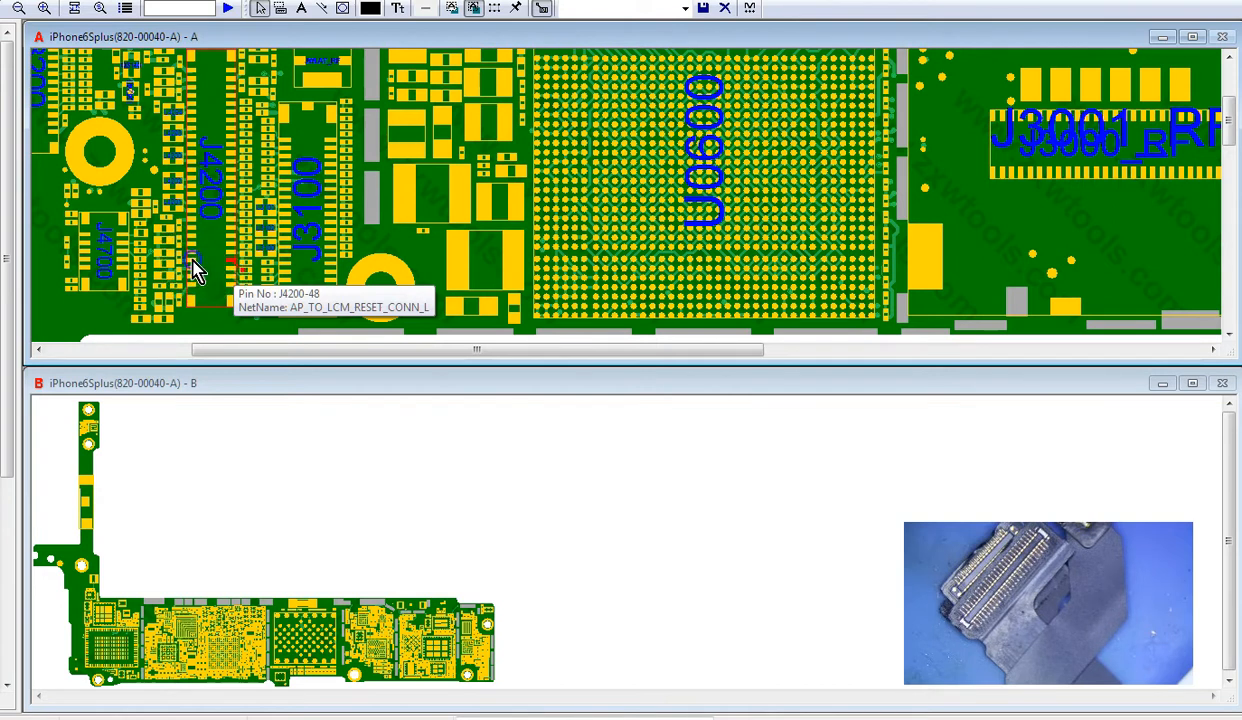
{"action": "mouse_move", "coordinate": [232, 272]}
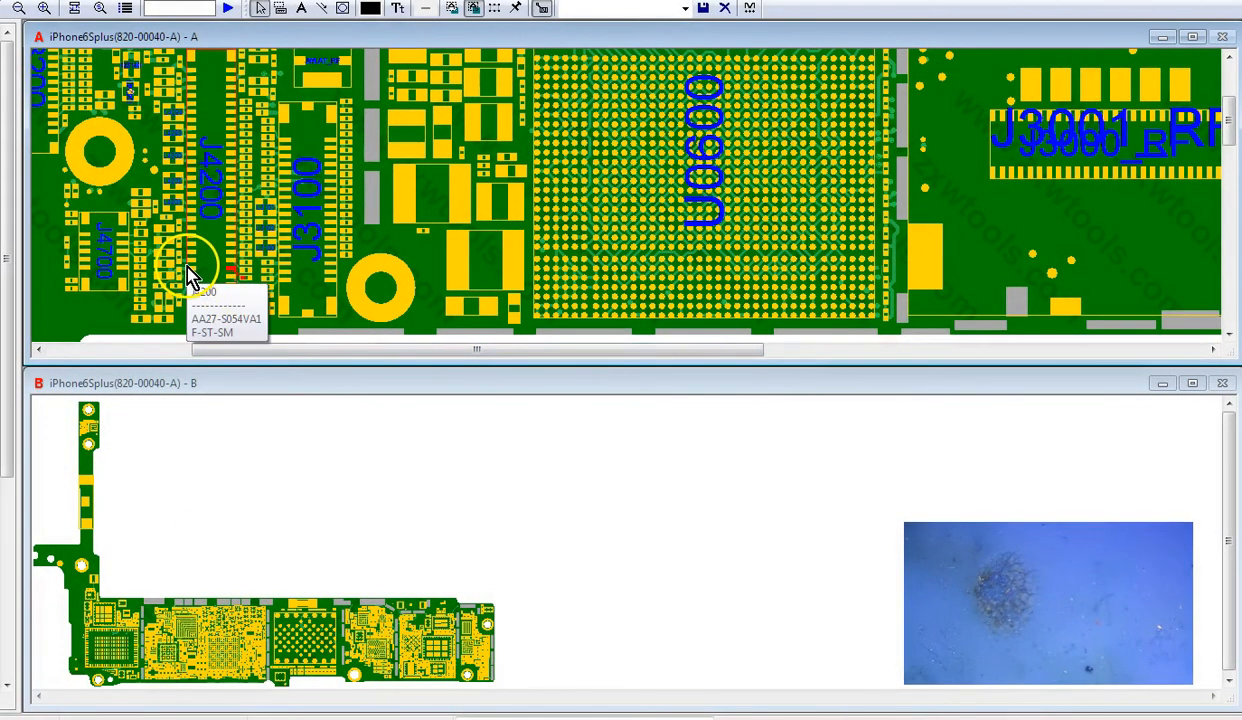
{"action": "mouse_move", "coordinate": [236, 276]}
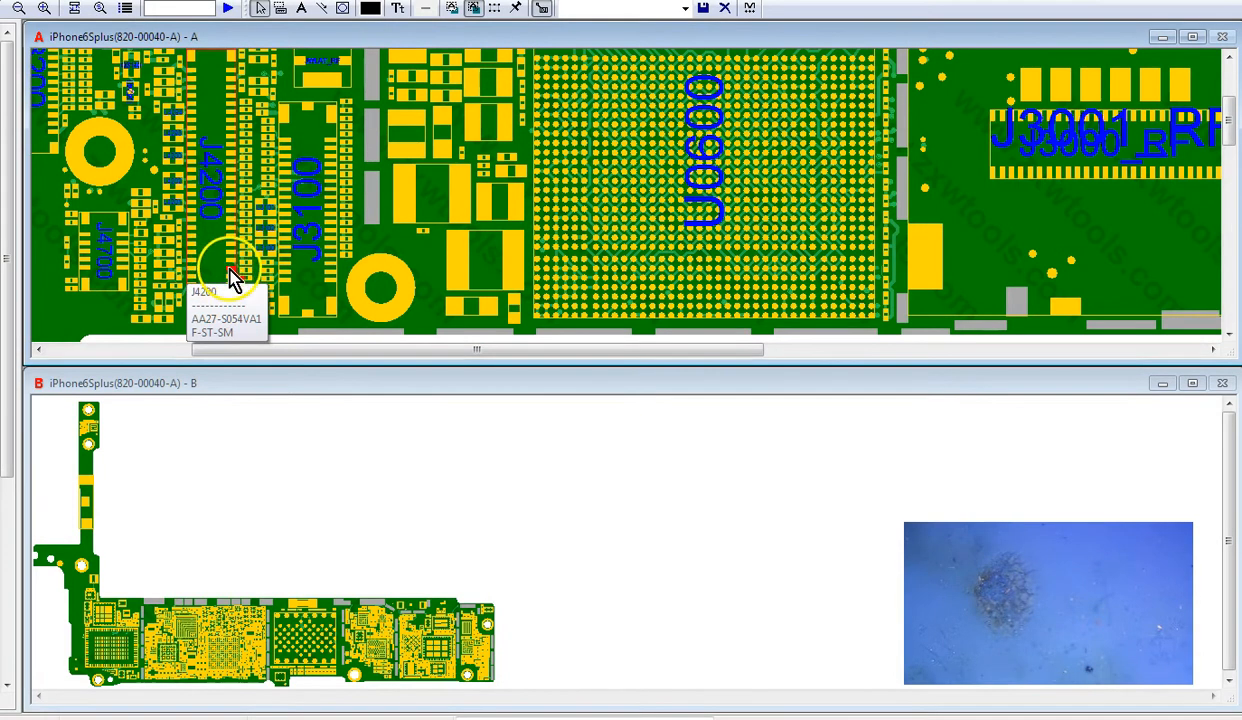
{"action": "mouse_move", "coordinate": [240, 290]}
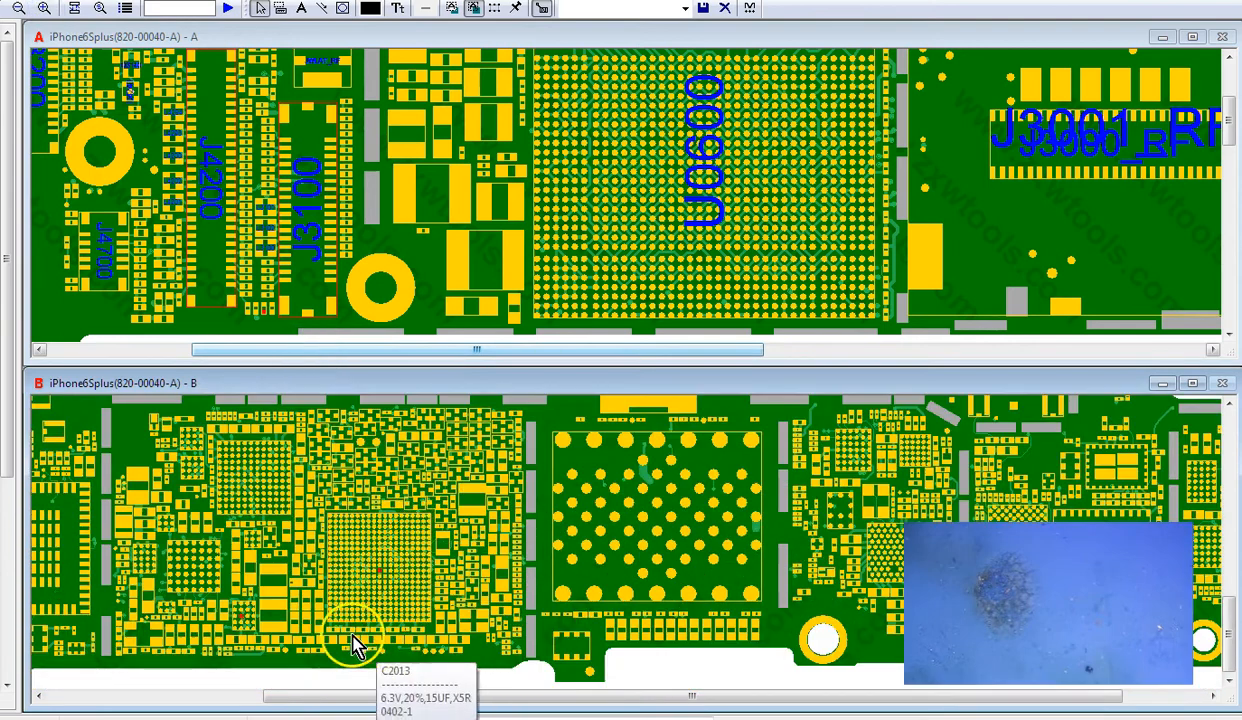
{"action": "mouse_move", "coordinate": [250, 630]}
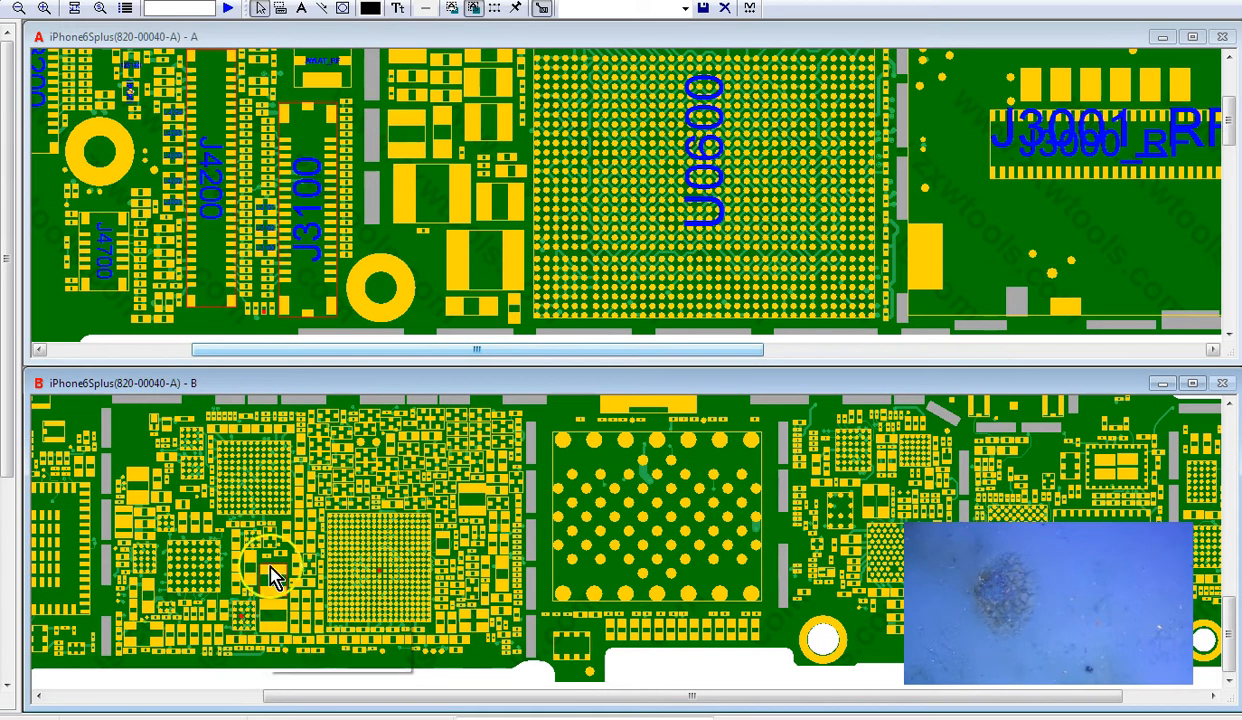
{"action": "mouse_move", "coordinate": [236, 330]}
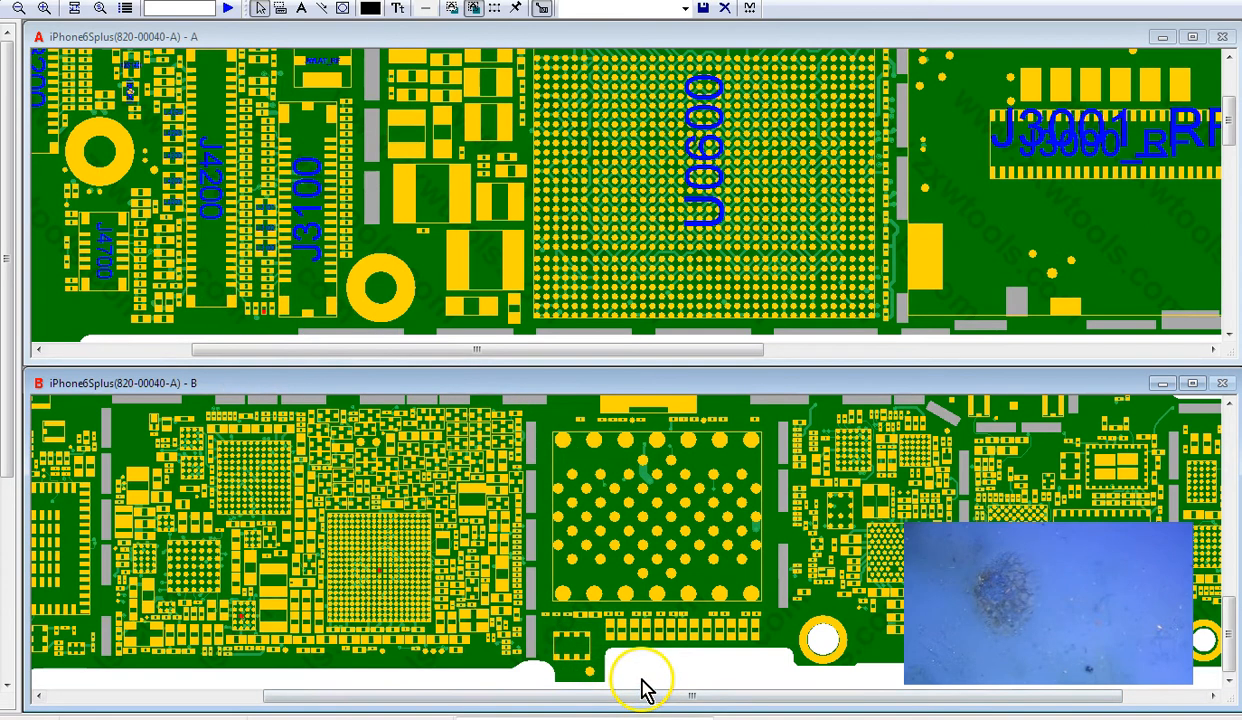
{"action": "mouse_move", "coordinate": [784, 690]}
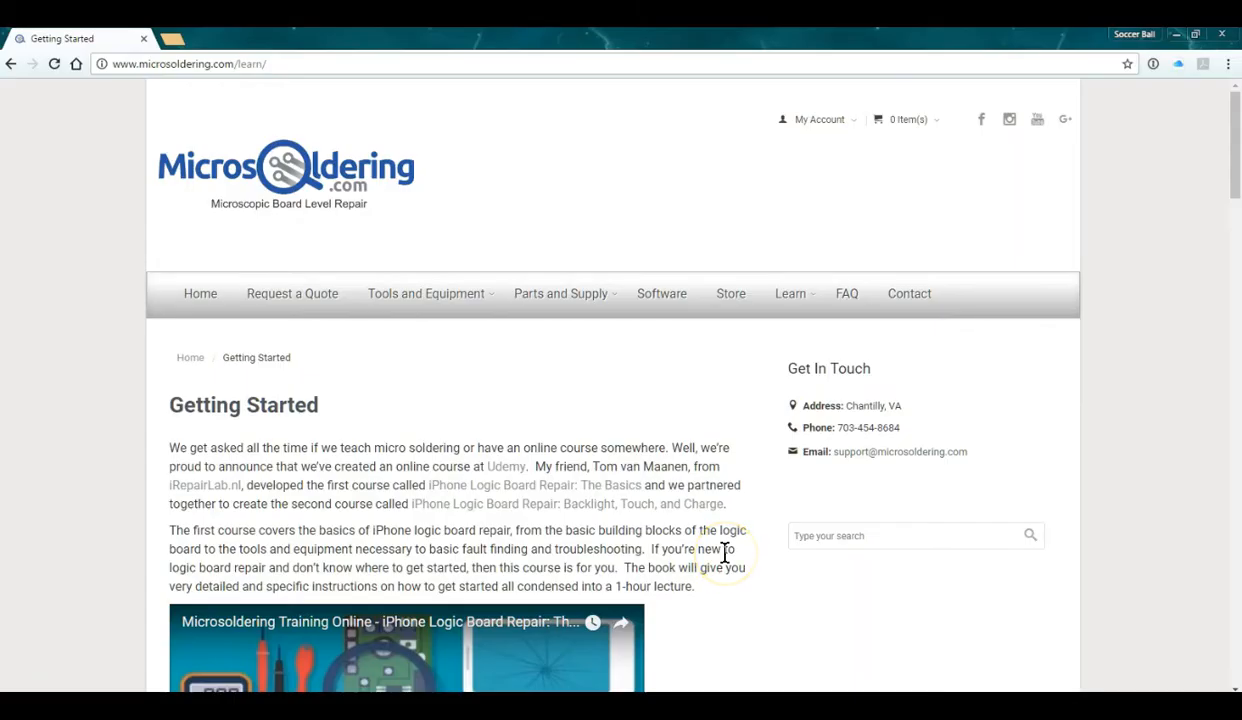
{"action": "mouse_move", "coordinate": [684, 588]}
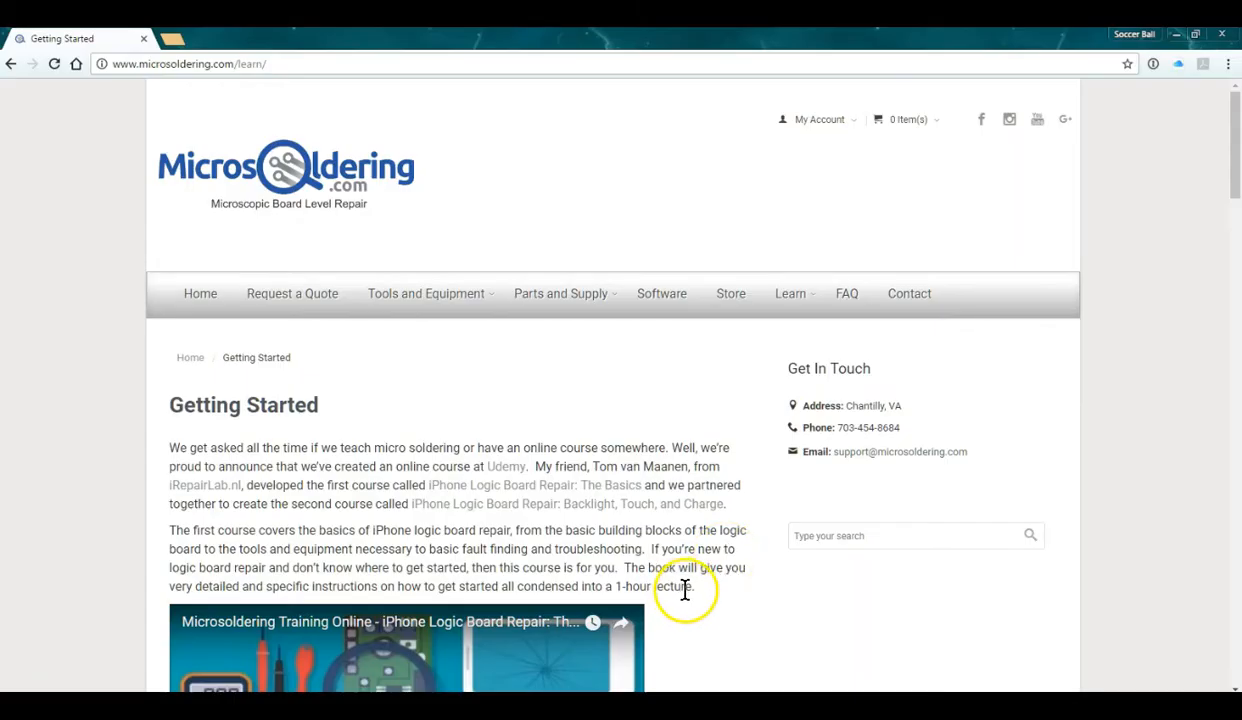
{"action": "scroll", "scroll_direction": "down", "scroll_amount": 3}
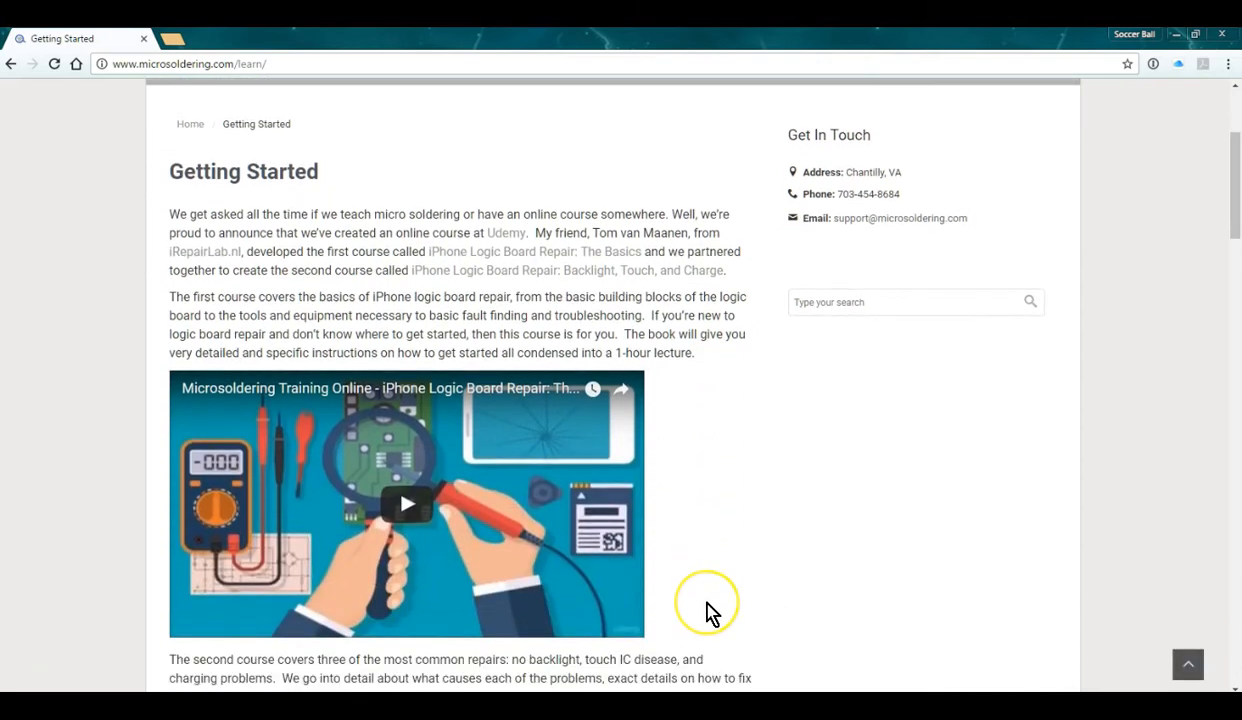
{"action": "scroll", "scroll_direction": "up", "scroll_amount": 3}
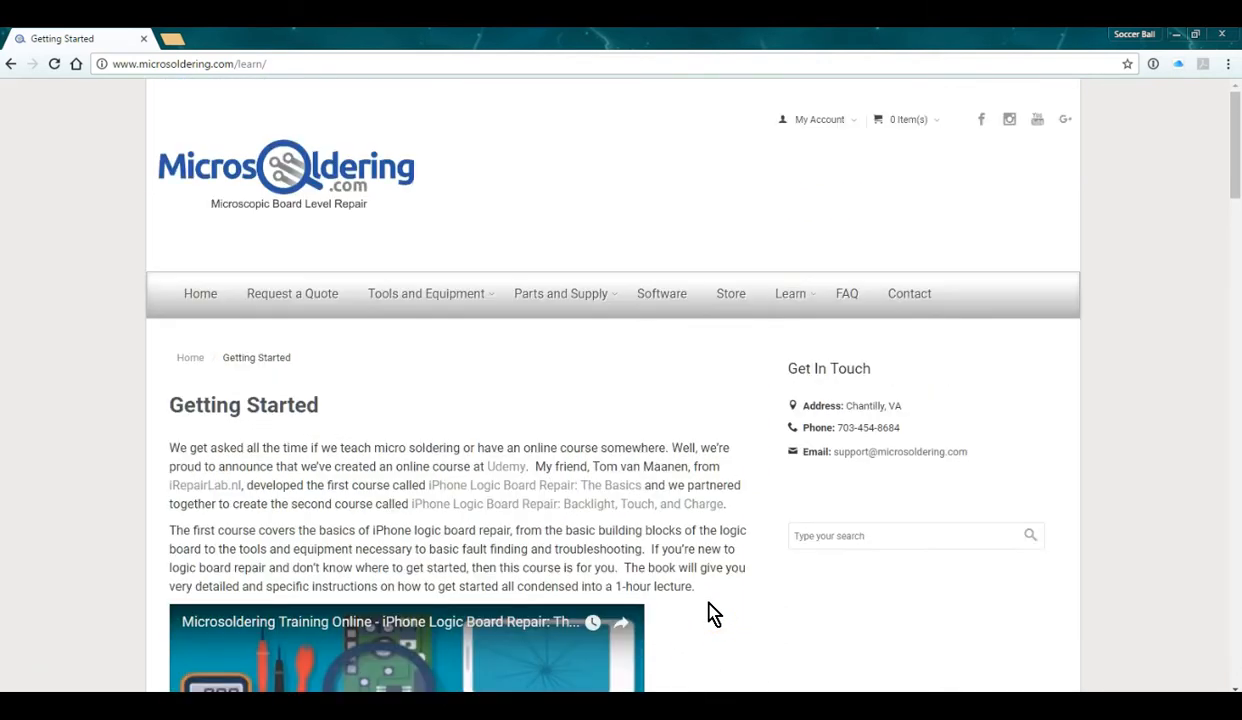
{"action": "scroll", "scroll_direction": "down", "scroll_amount": 3}
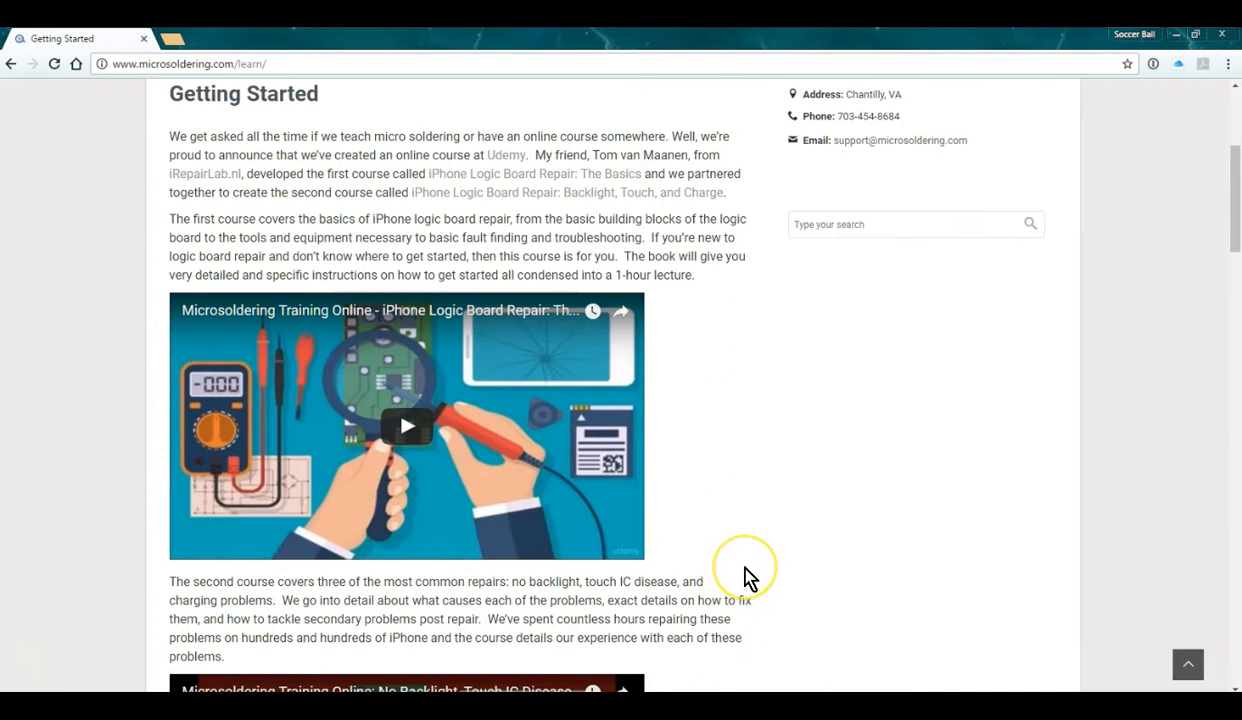
{"action": "scroll", "scroll_direction": "up", "scroll_amount": 3}
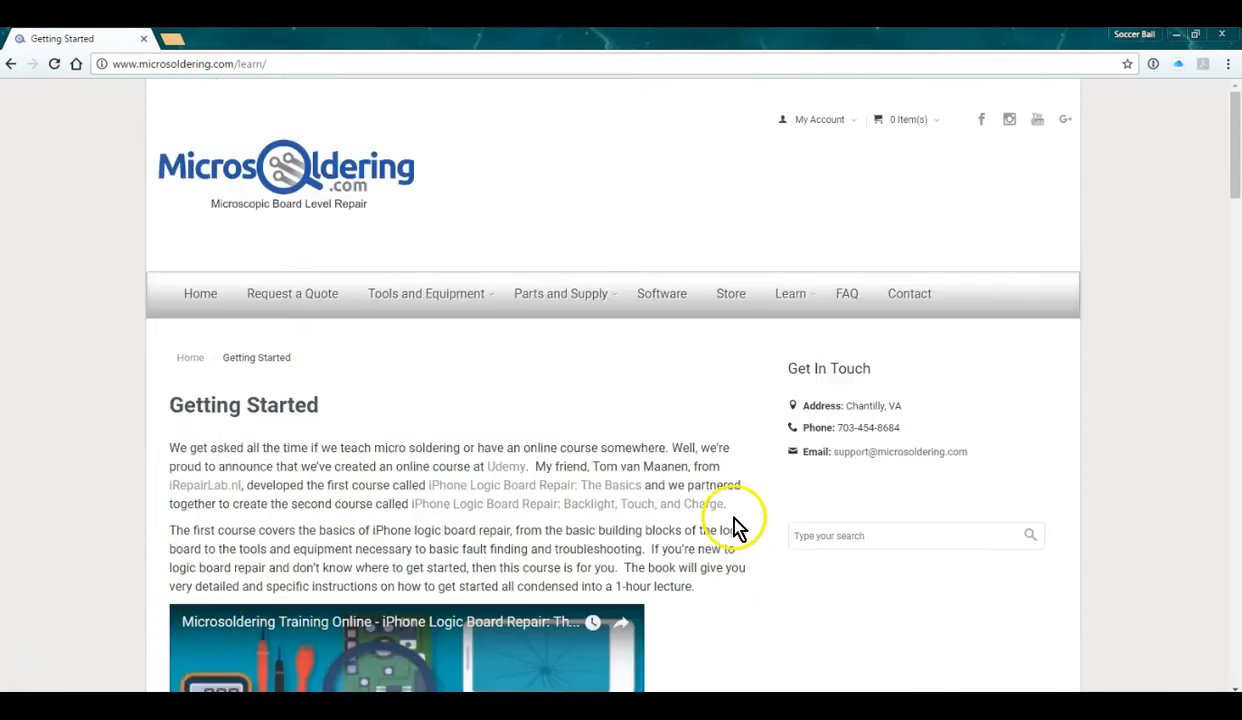
{"action": "mouse_move", "coordinate": [612, 420]}
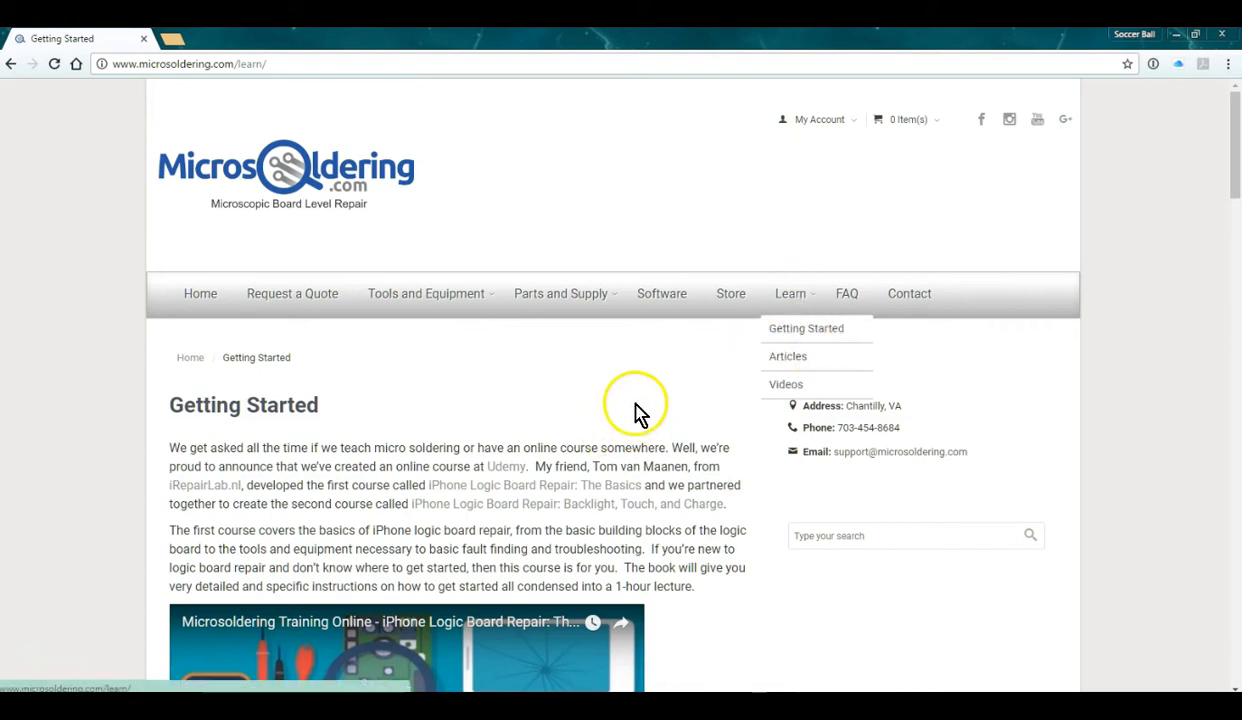
{"action": "scroll", "scroll_direction": "down", "scroll_amount": 3}
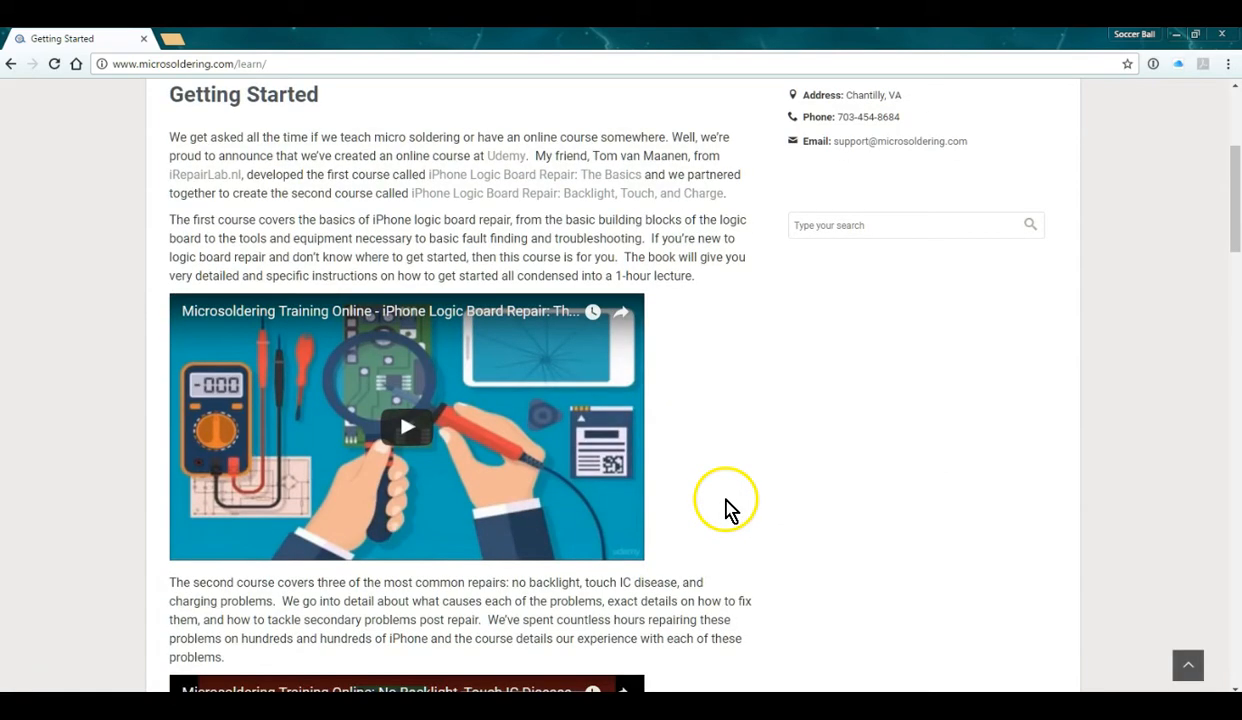
{"action": "scroll", "scroll_direction": "up", "scroll_amount": 3}
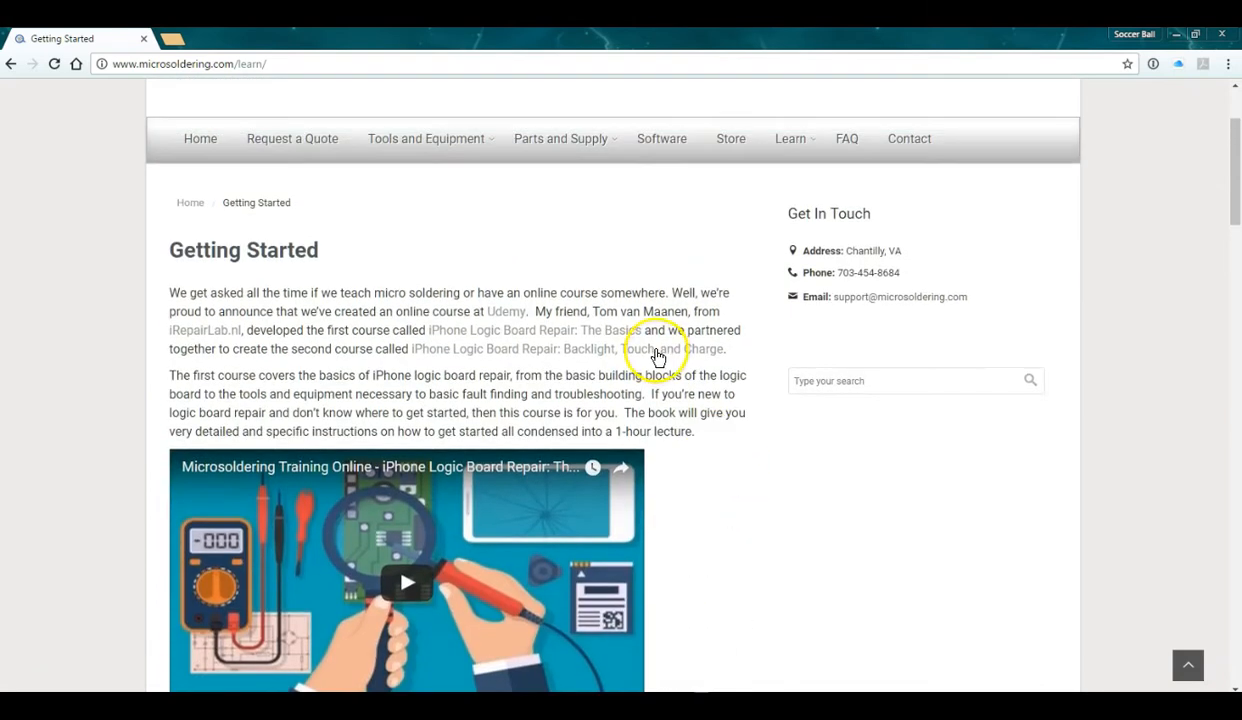
{"action": "mouse_move", "coordinate": [570, 344]}
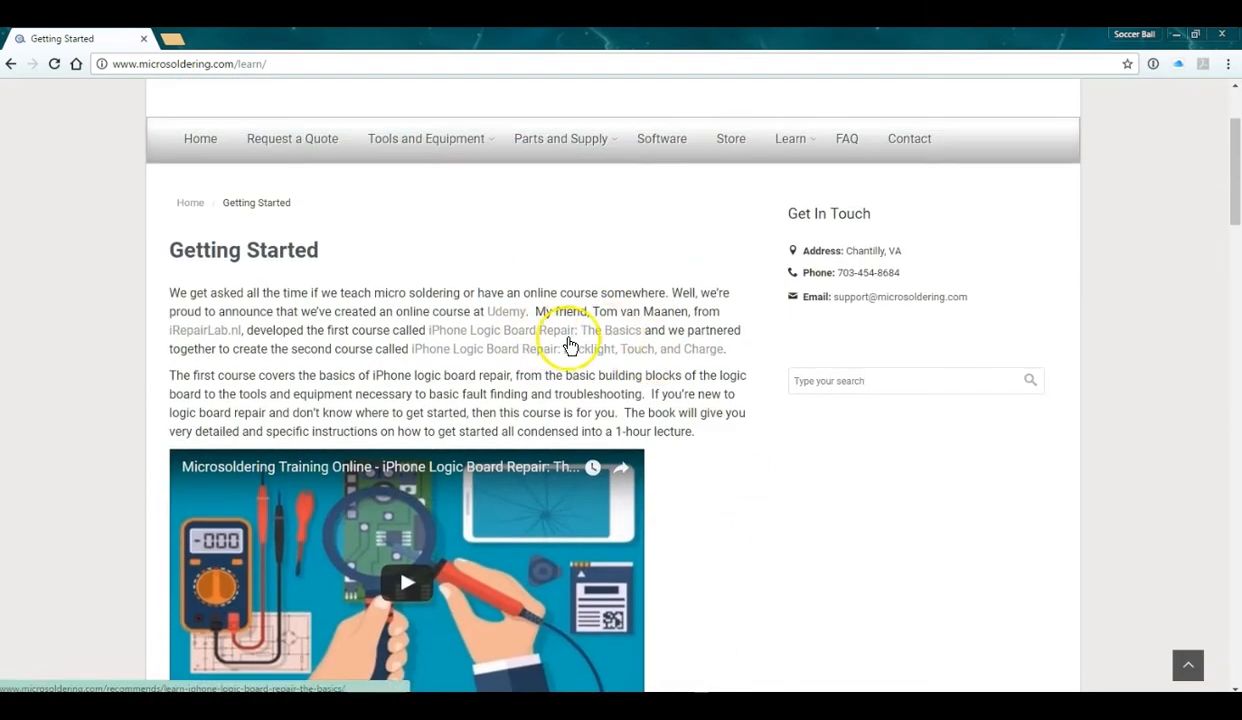
{"action": "mouse_move", "coordinate": [716, 490]}
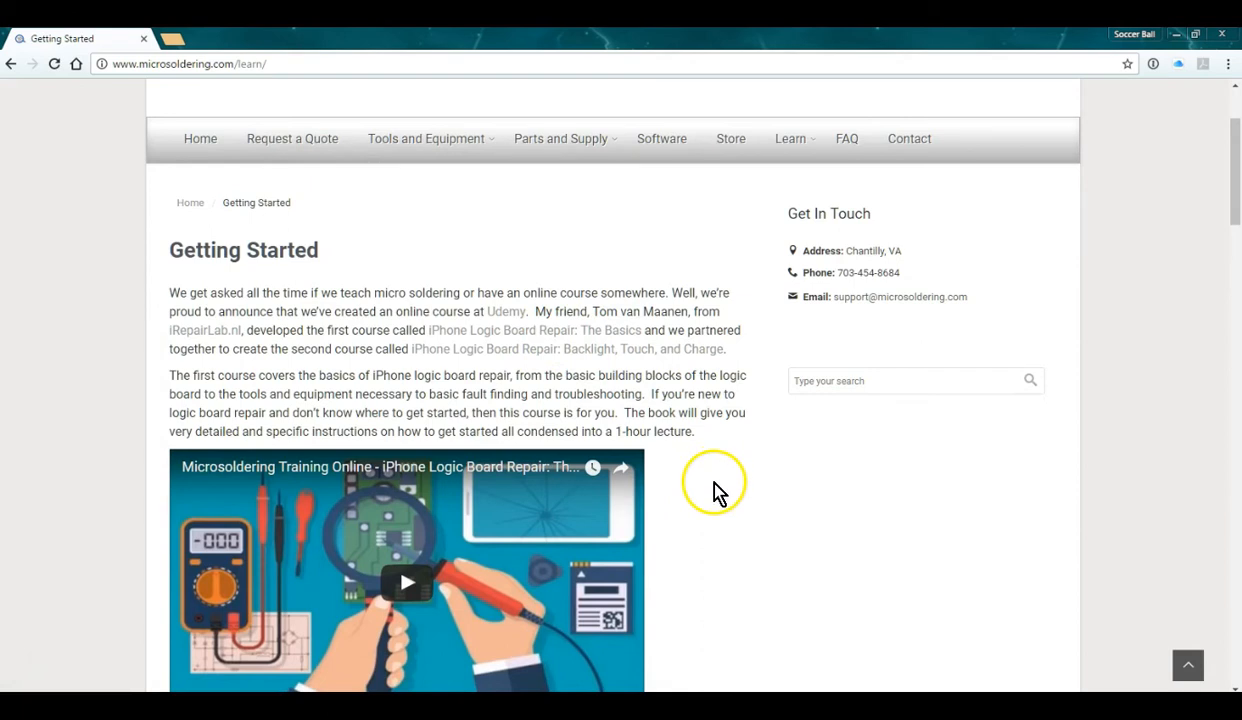
{"action": "scroll", "scroll_direction": "down", "scroll_amount": 3}
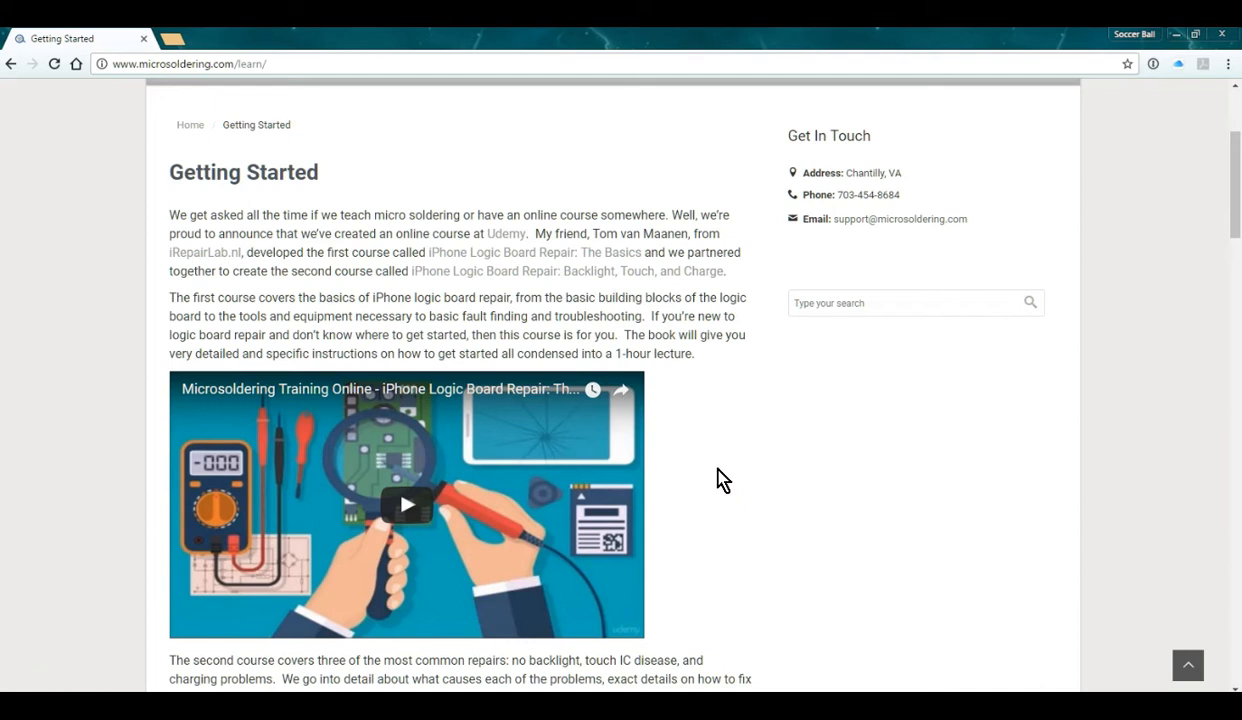
{"action": "mouse_move", "coordinate": [694, 486]}
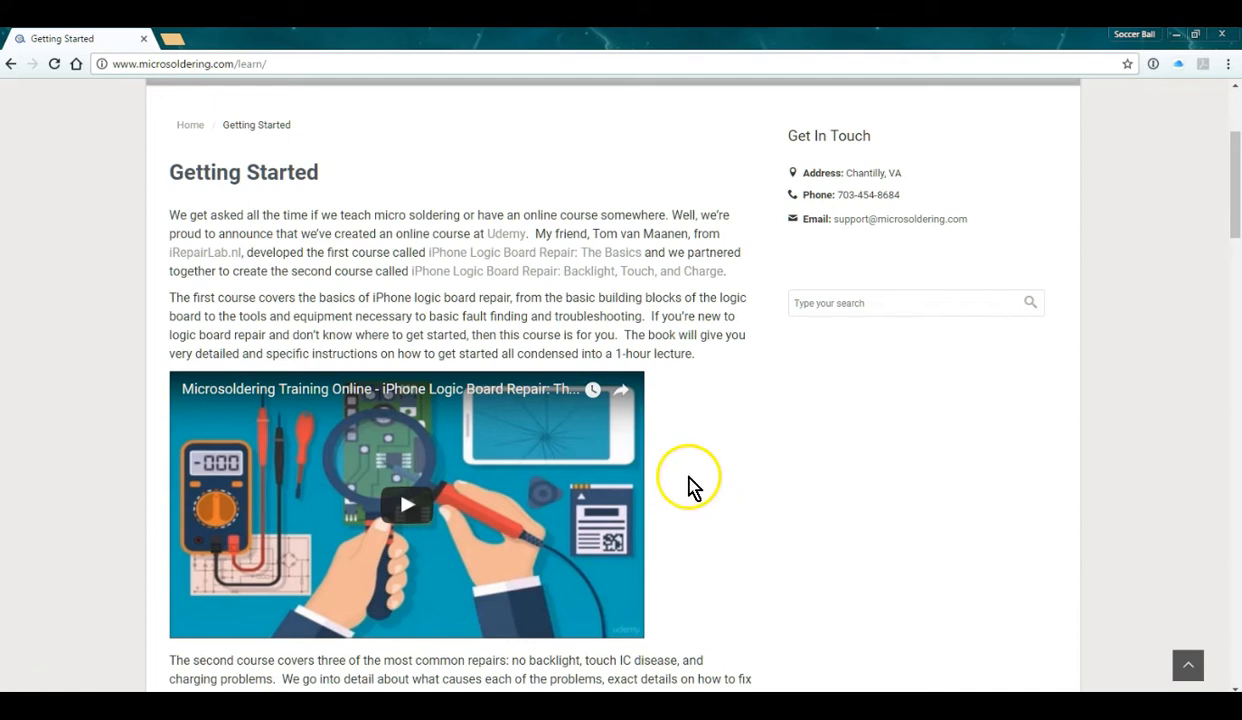
{"action": "mouse_move", "coordinate": [702, 432]}
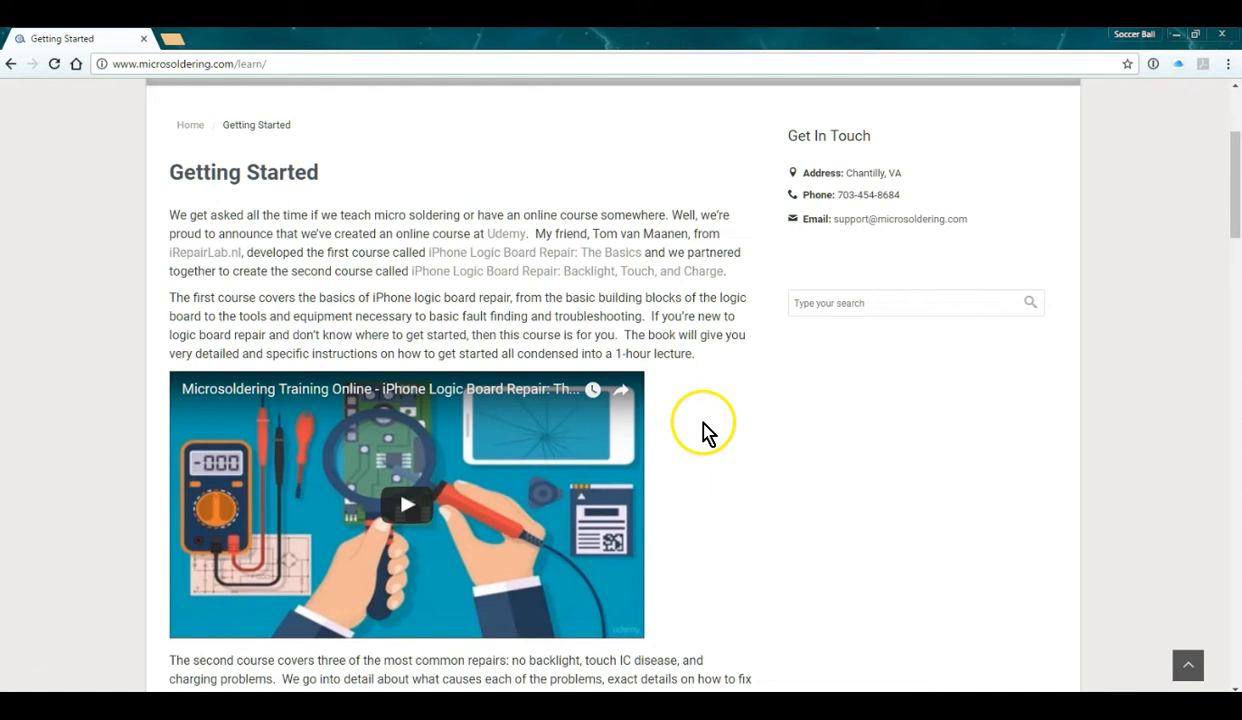
{"action": "scroll", "scroll_direction": "down", "scroll_amount": 3}
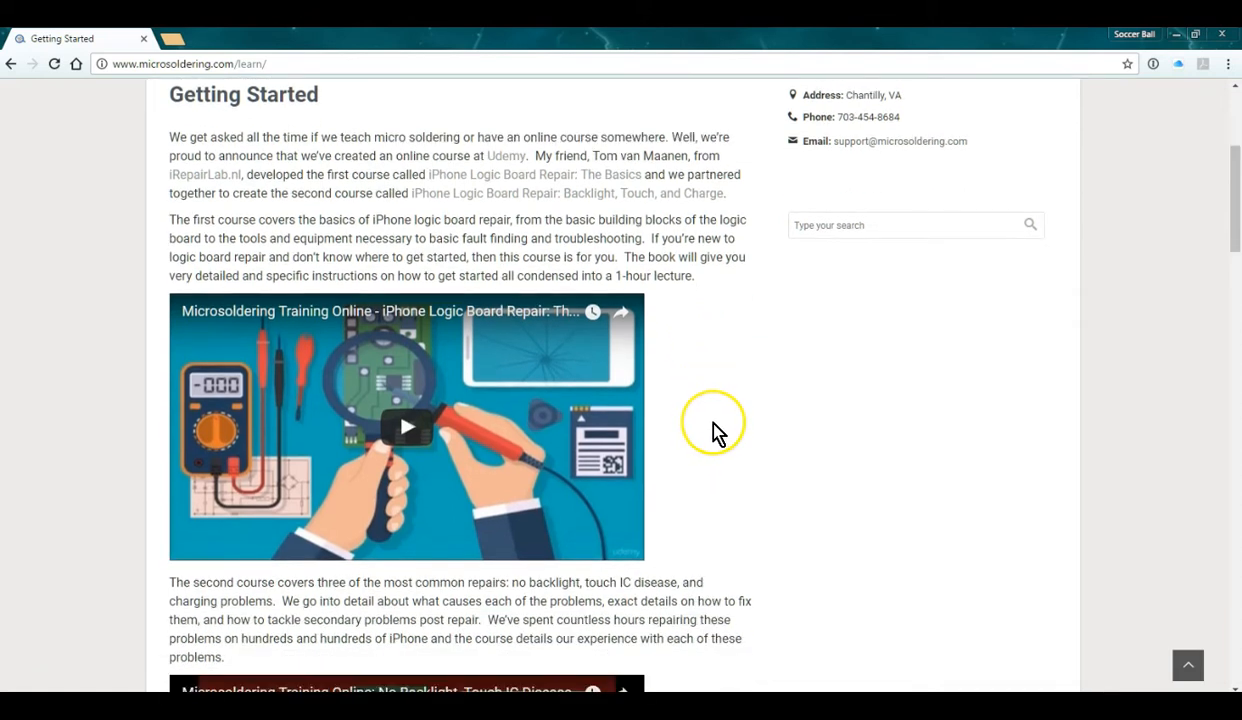
{"action": "mouse_move", "coordinate": [720, 432]}
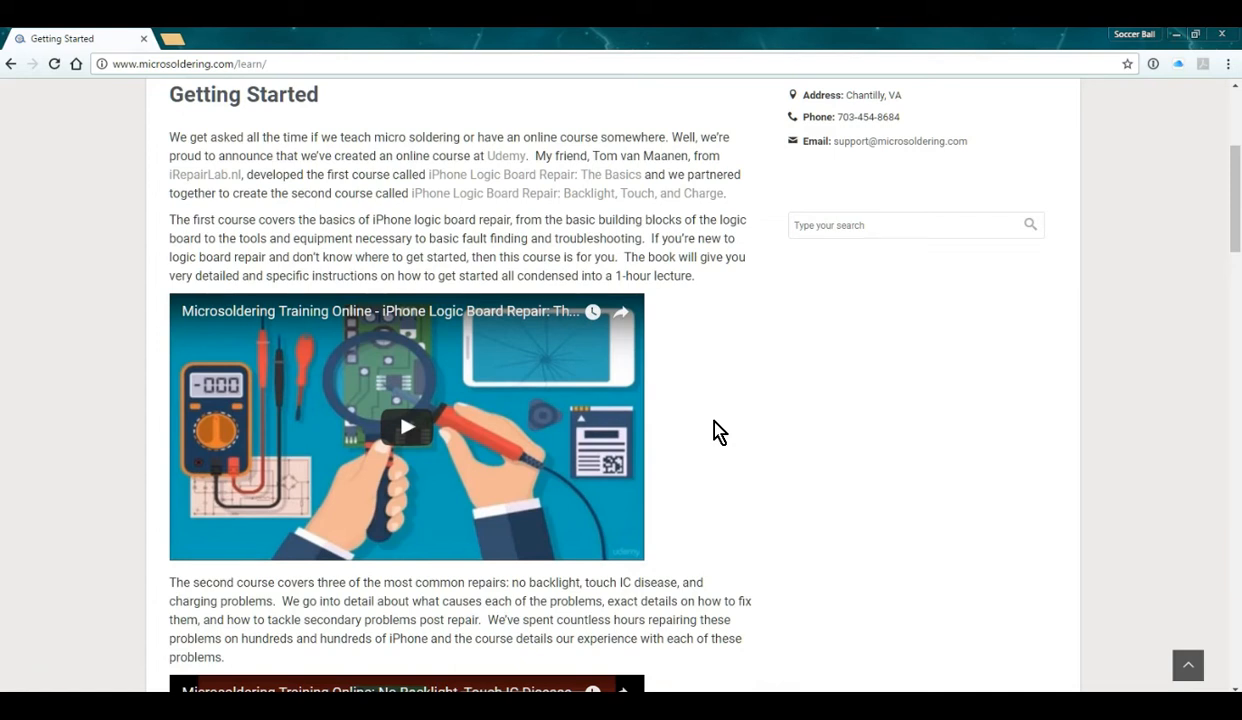
{"action": "mouse_move", "coordinate": [704, 418]}
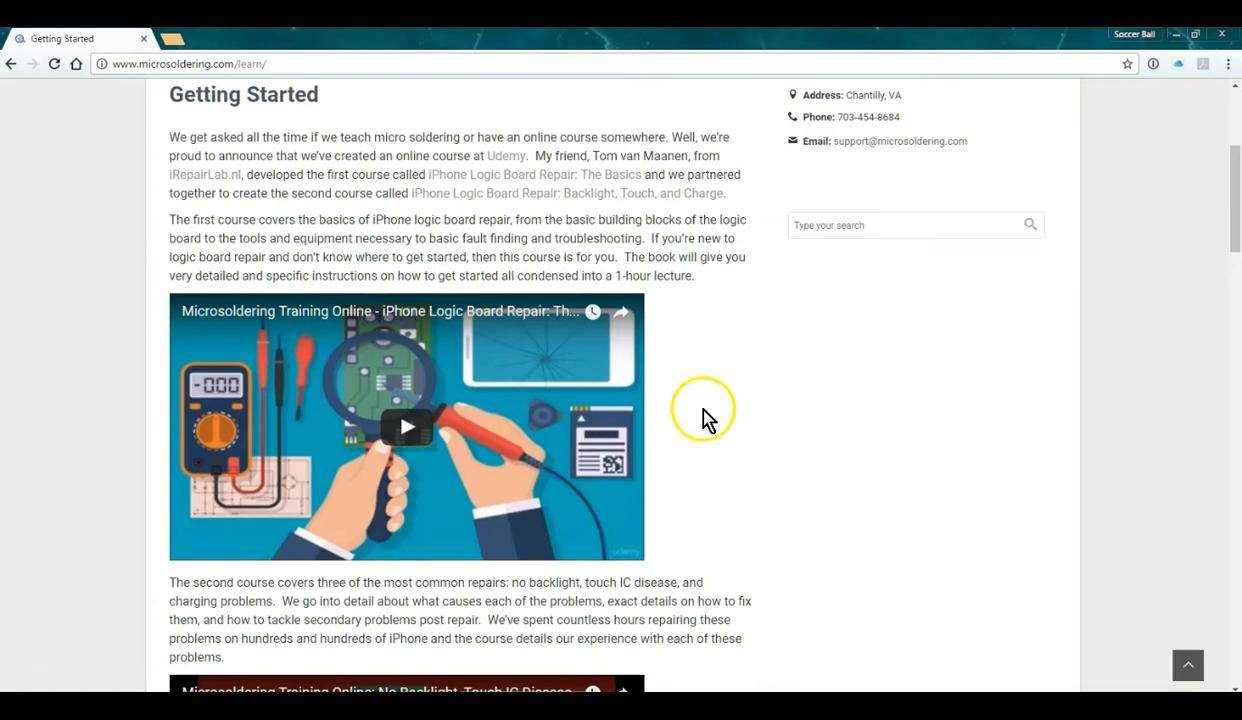
{"action": "mouse_move", "coordinate": [706, 428]}
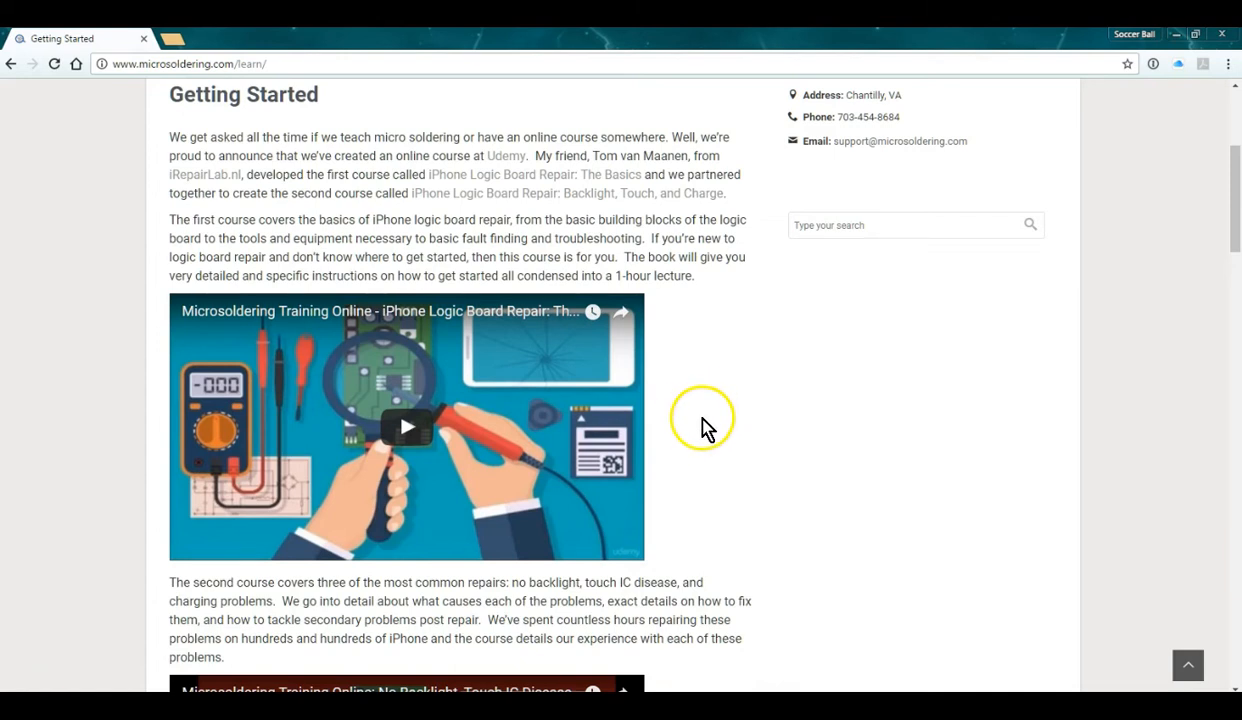
{"action": "scroll", "scroll_direction": "up", "scroll_amount": 3}
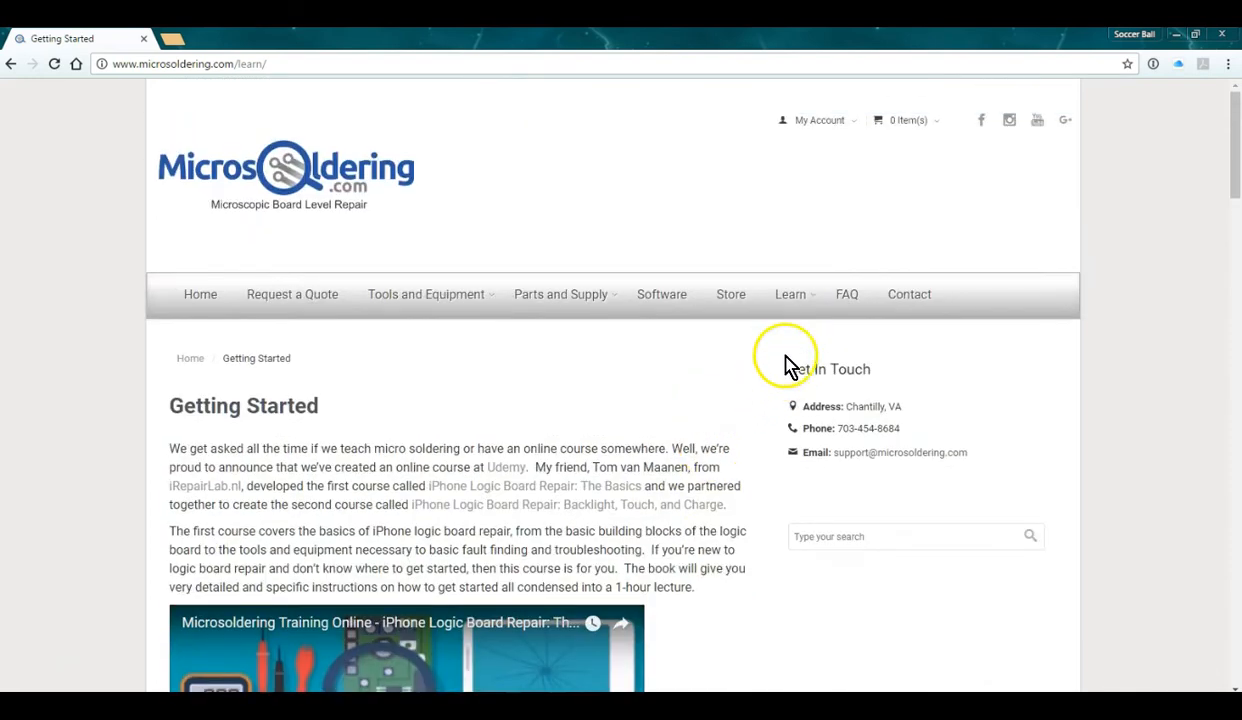
{"action": "scroll", "scroll_direction": "down", "scroll_amount": 3}
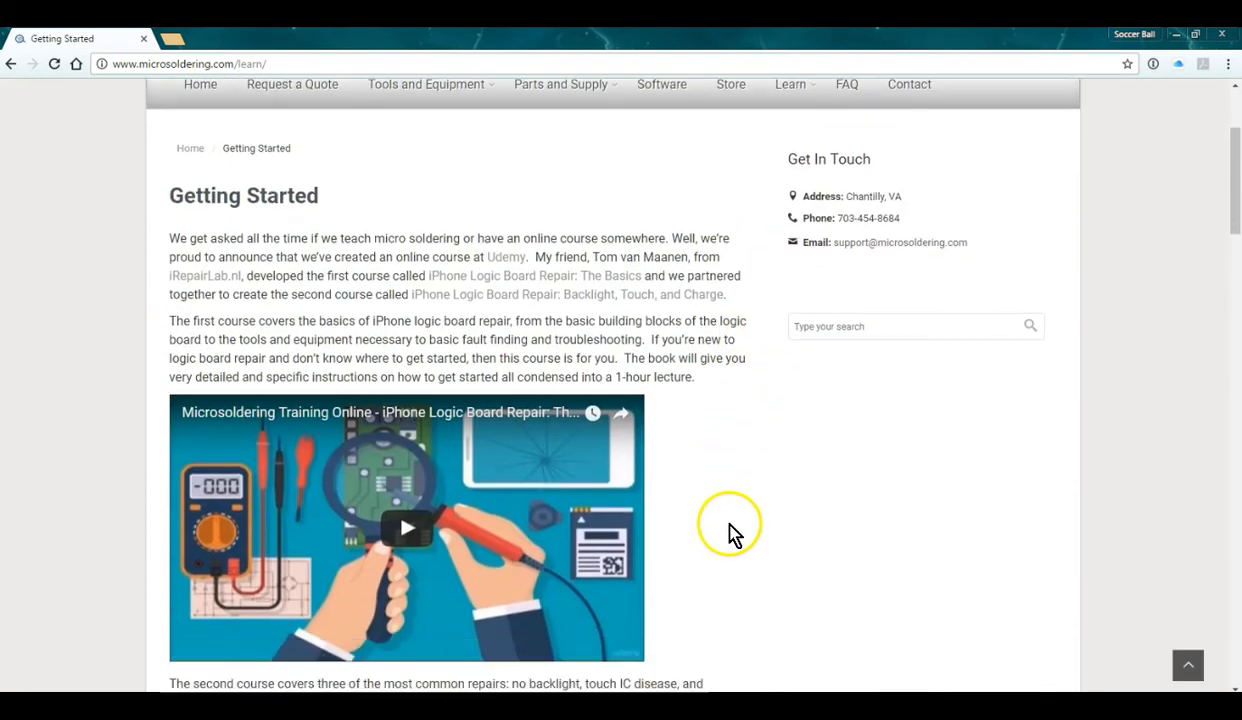
{"action": "scroll", "scroll_direction": "down", "scroll_amount": 3}
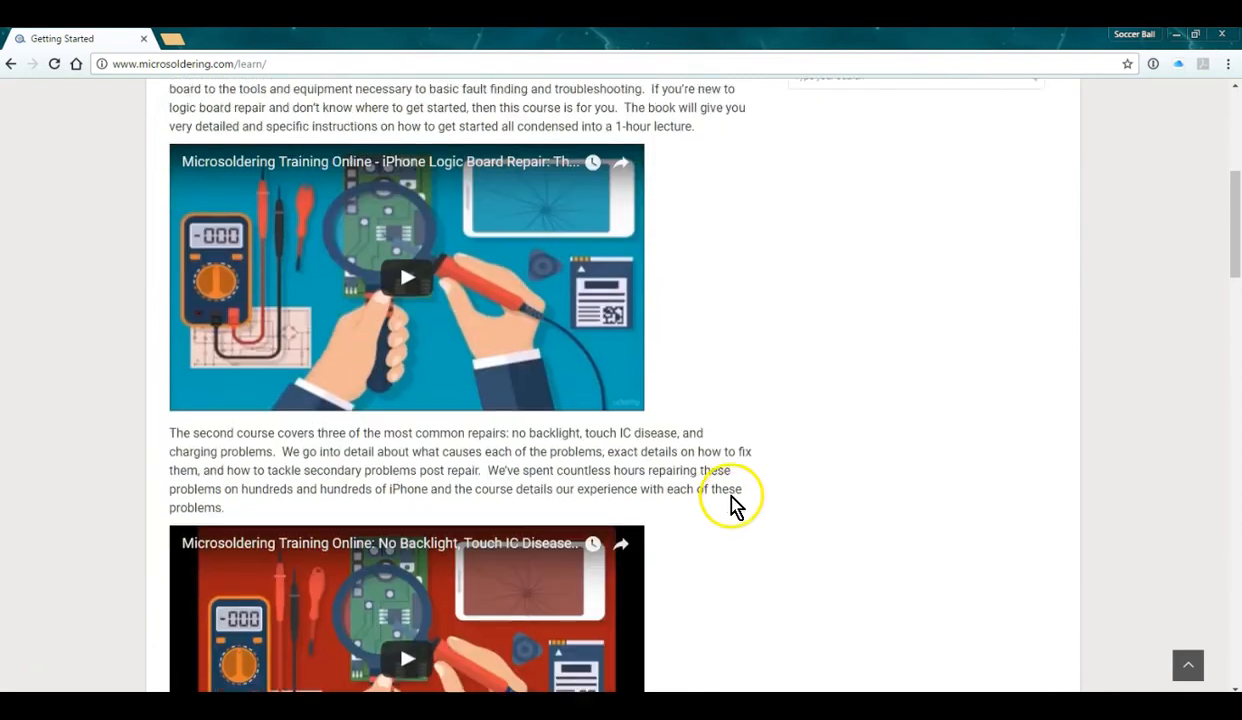
{"action": "scroll", "scroll_direction": "down", "scroll_amount": 3}
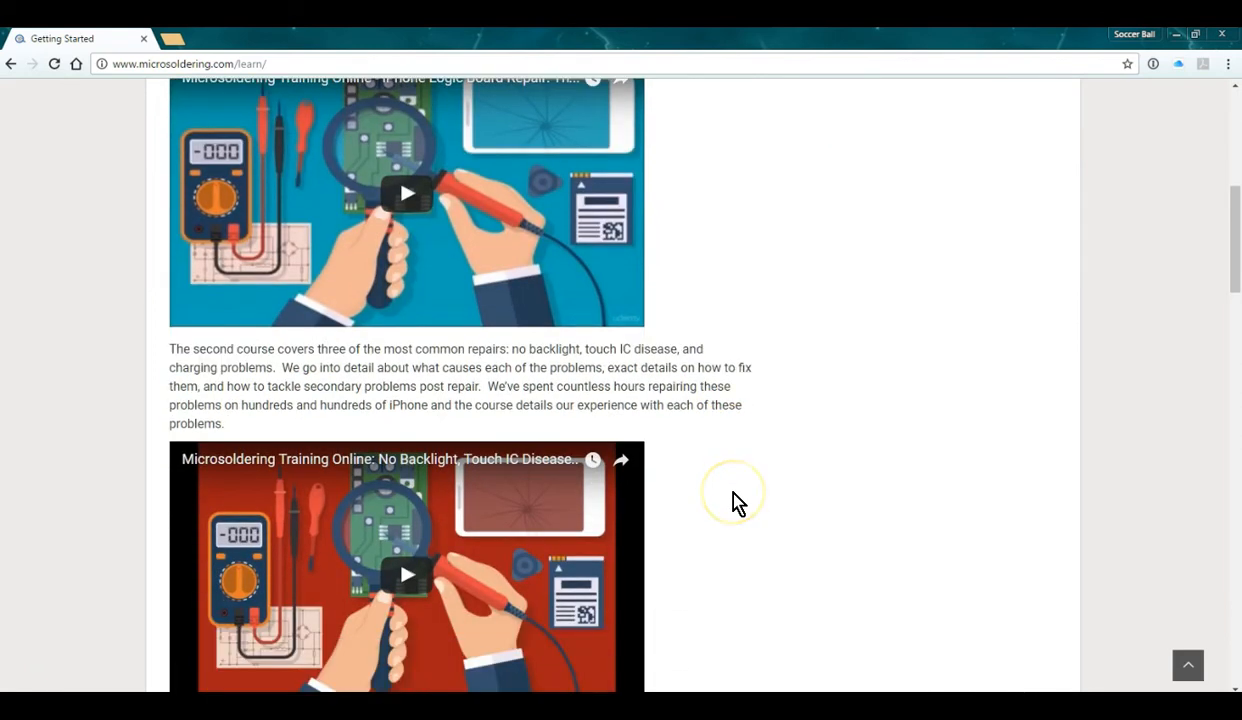
{"action": "scroll", "scroll_direction": "down", "scroll_amount": 3}
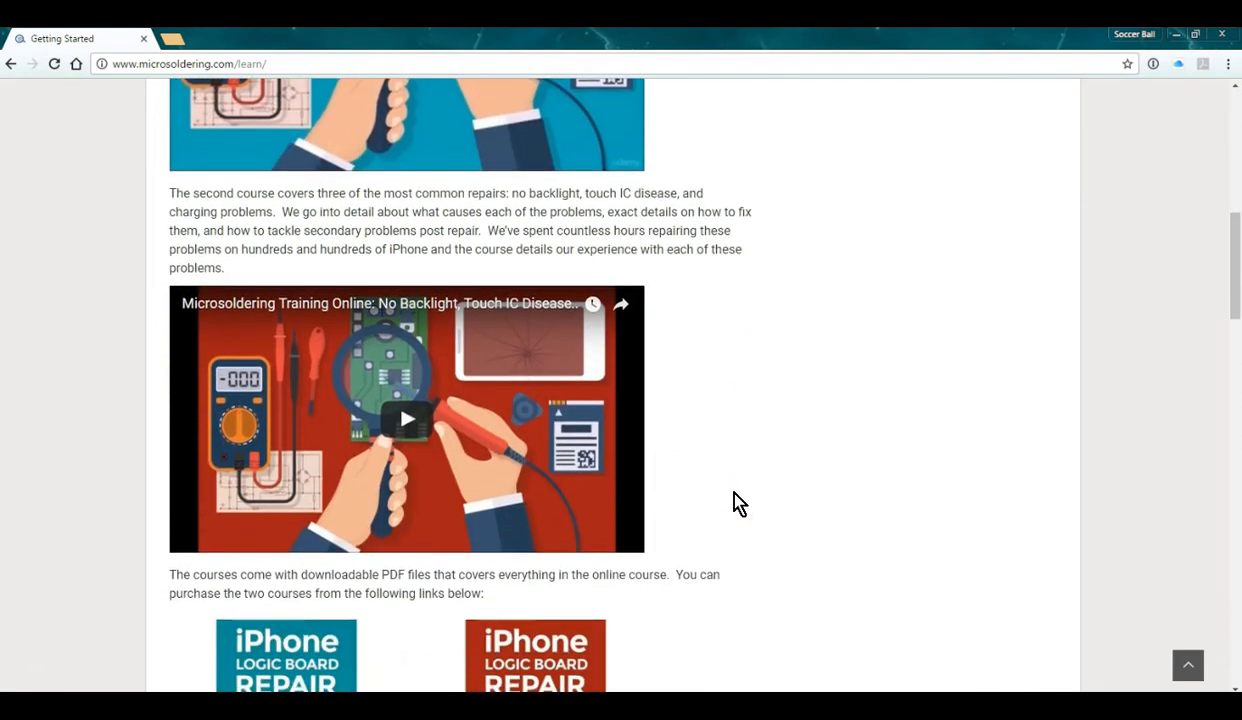
{"action": "scroll", "scroll_direction": "down", "scroll_amount": 3}
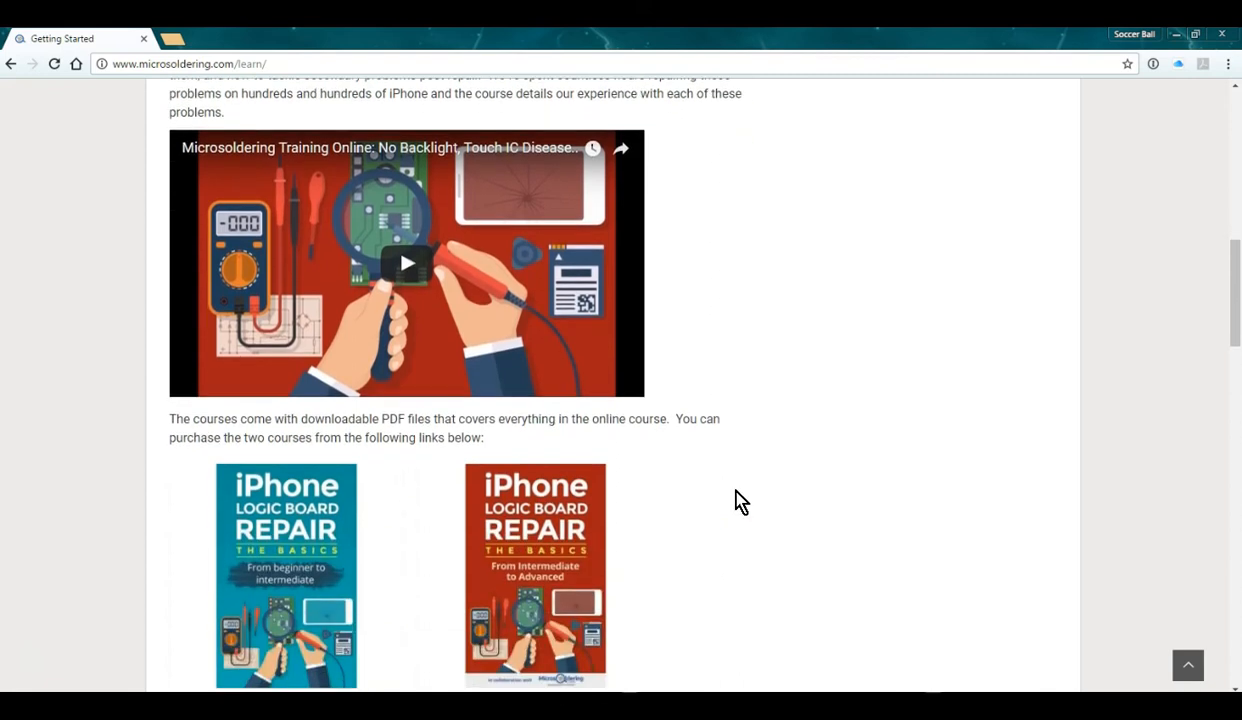
{"action": "scroll", "scroll_direction": "up", "scroll_amount": 3}
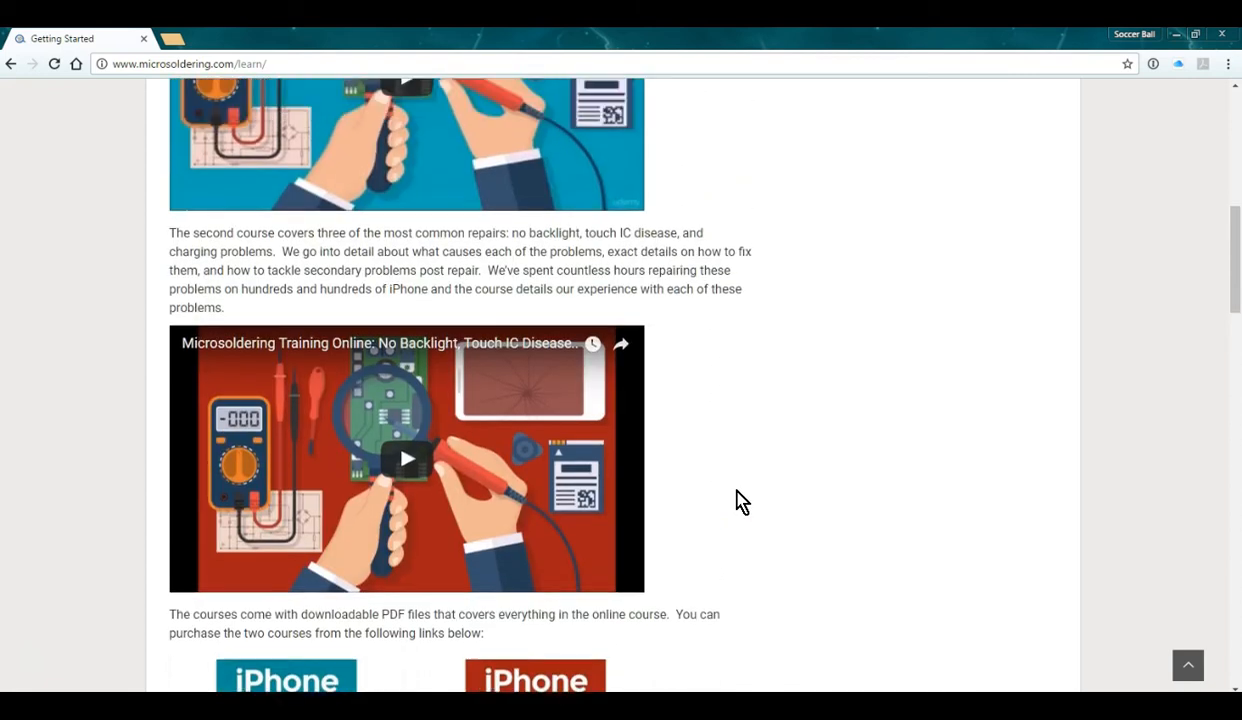
{"action": "scroll", "scroll_direction": "down", "scroll_amount": 3}
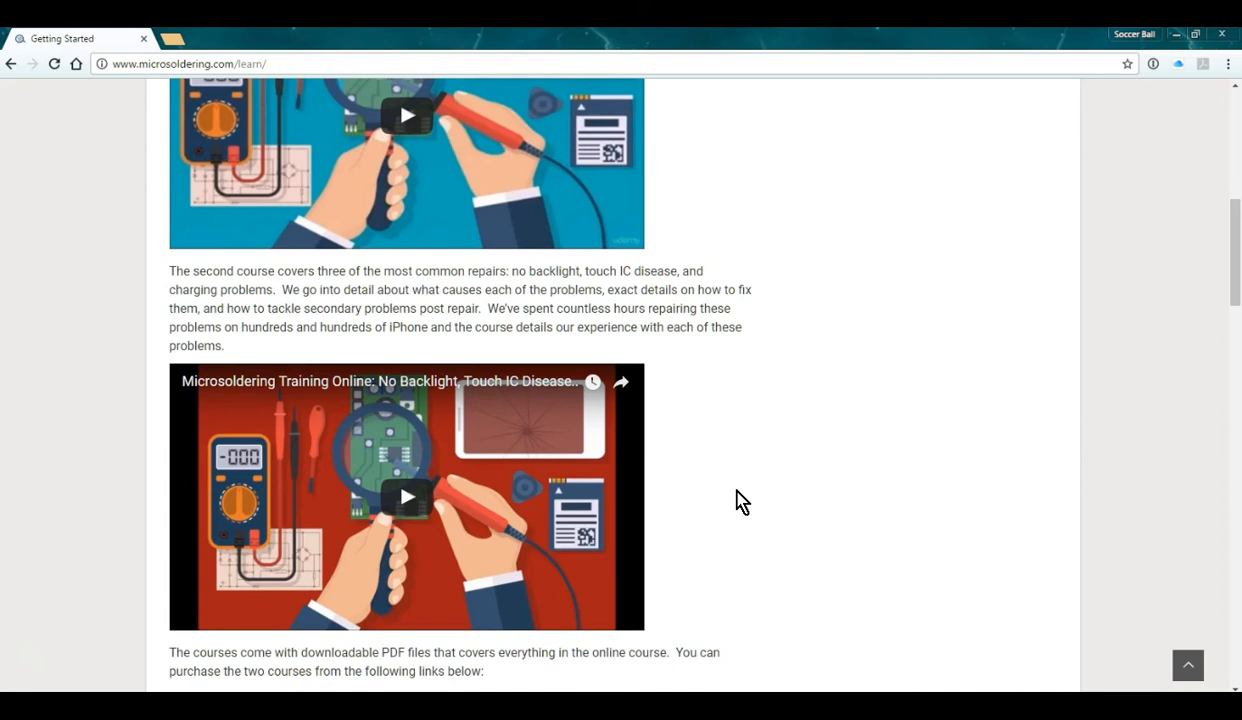
{"action": "scroll", "scroll_direction": "down", "scroll_amount": 3}
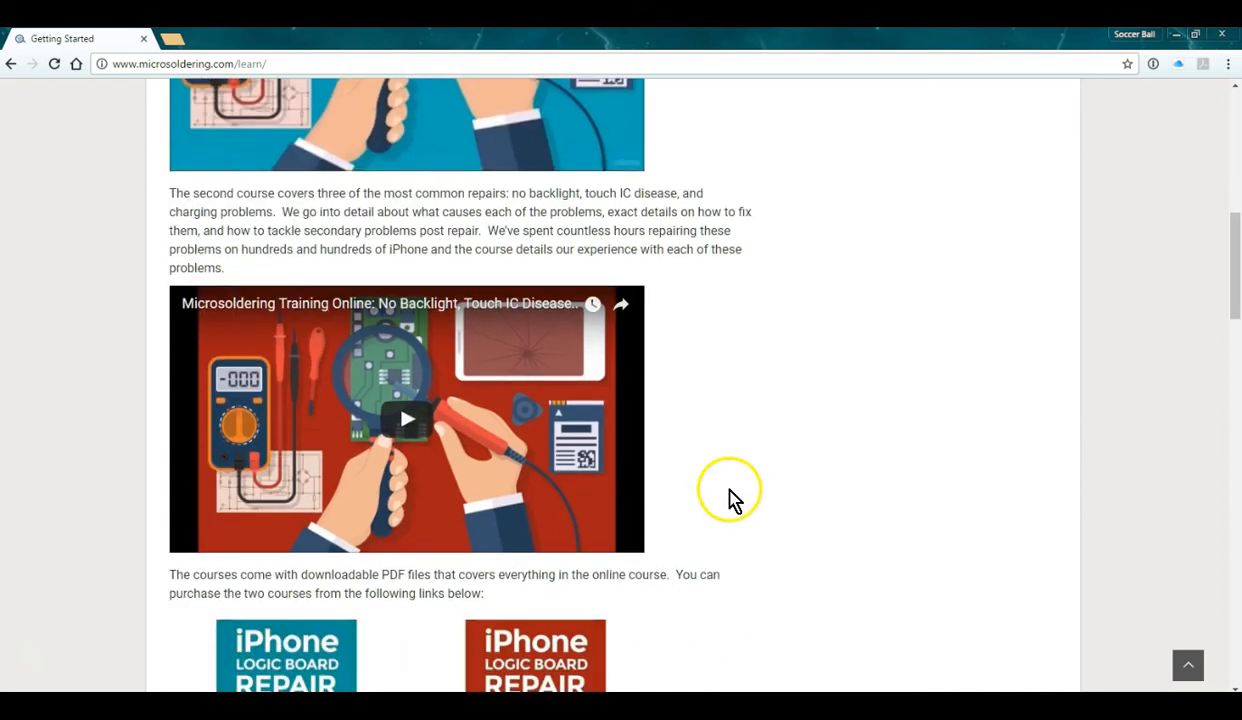
{"action": "scroll", "scroll_direction": "down", "scroll_amount": 3}
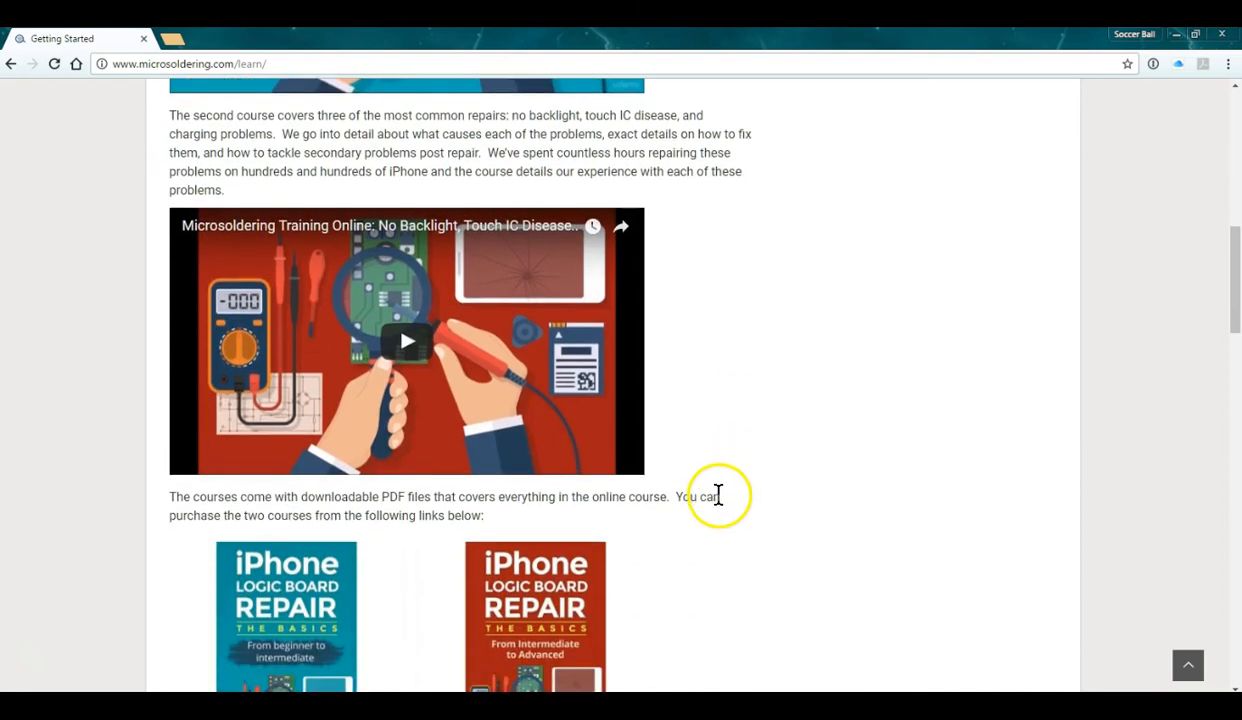
{"action": "mouse_move", "coordinate": [760, 516]}
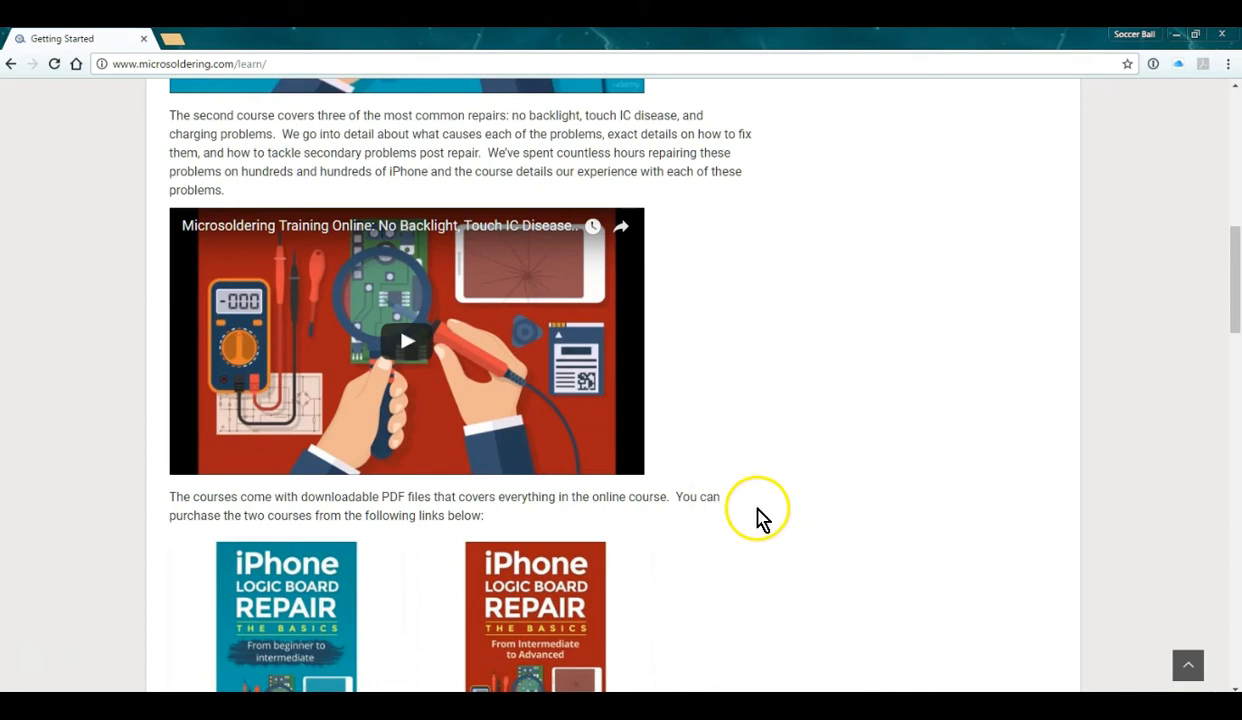
{"action": "mouse_move", "coordinate": [748, 508]}
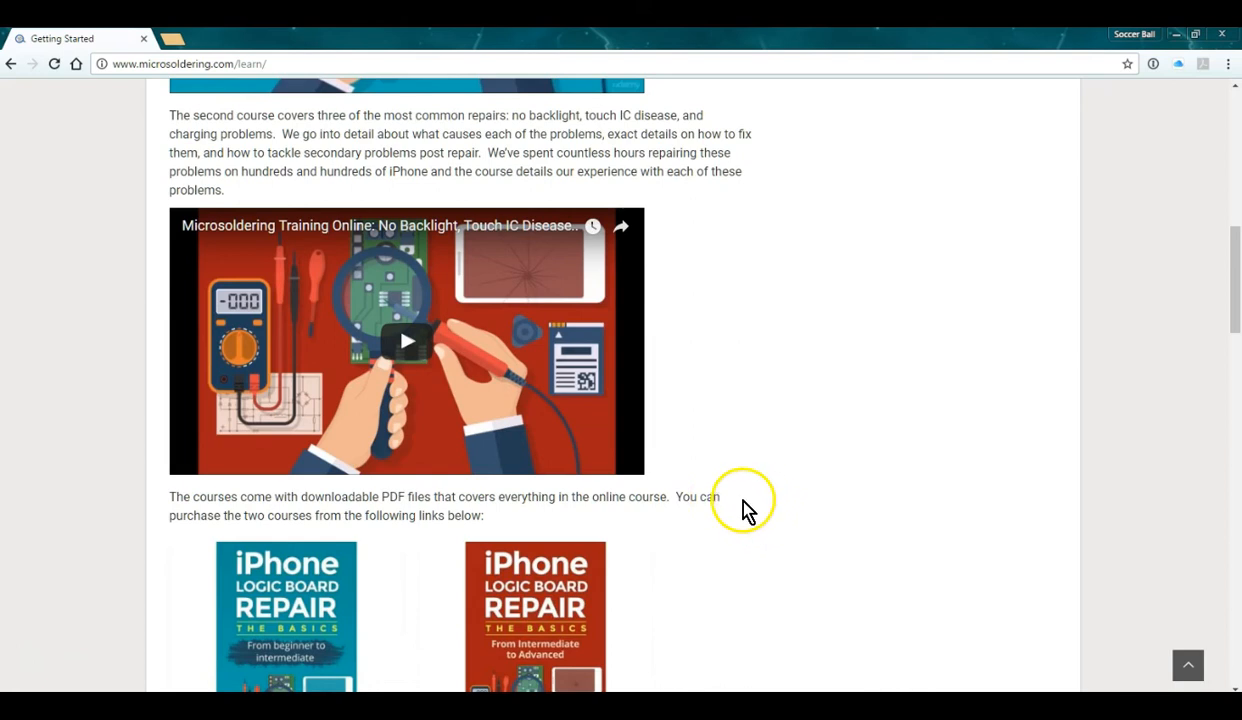
{"action": "scroll", "scroll_direction": "down", "scroll_amount": 3}
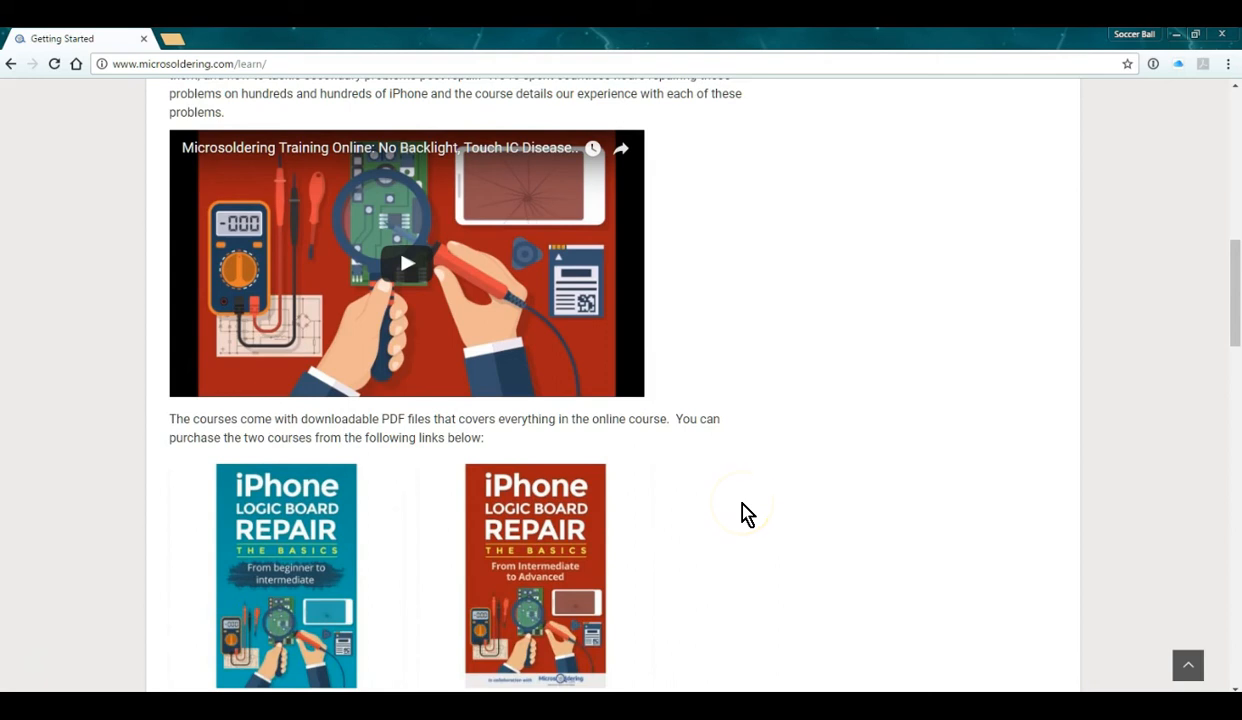
{"action": "scroll", "scroll_direction": "up", "scroll_amount": 3}
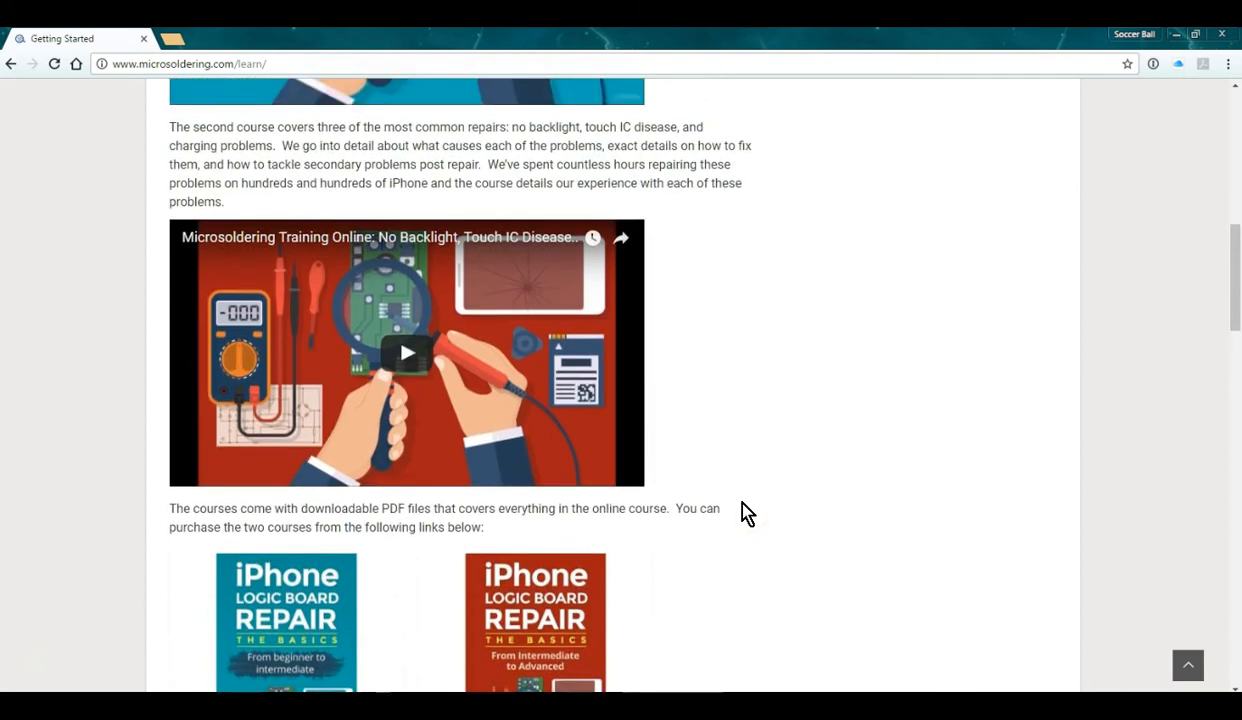
{"action": "scroll", "scroll_direction": "down", "scroll_amount": 3}
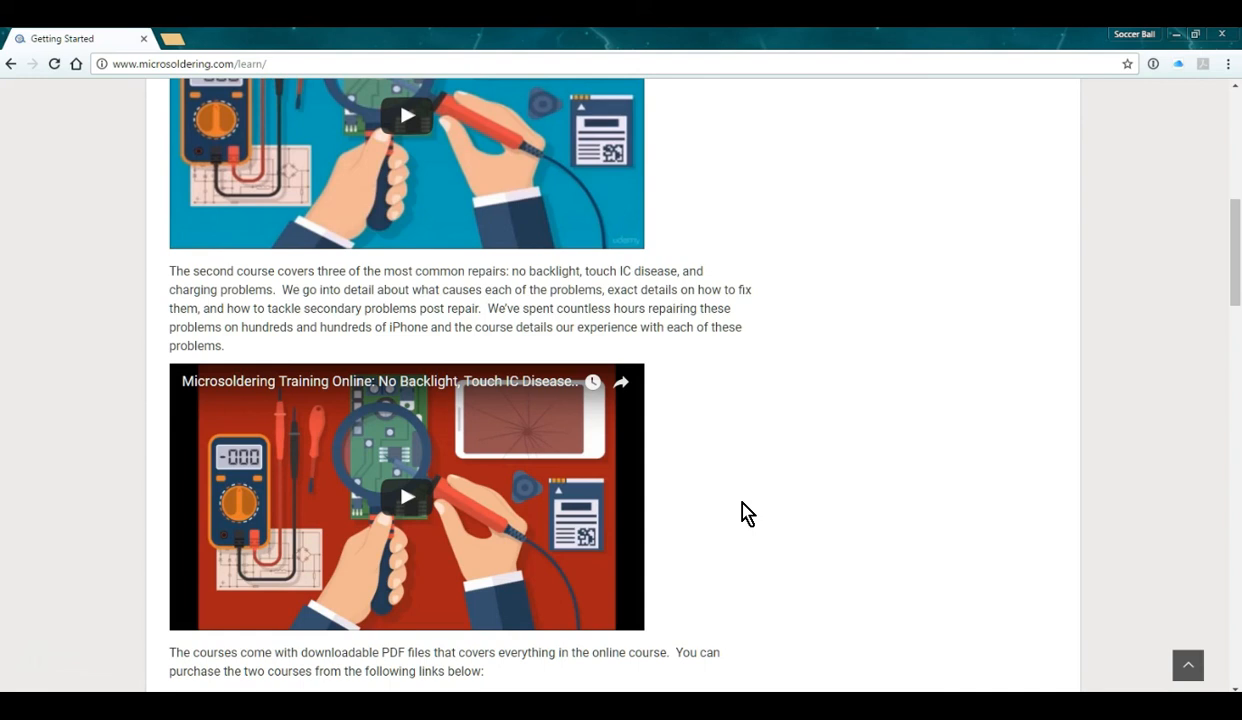
{"action": "scroll", "scroll_direction": "down", "scroll_amount": 3}
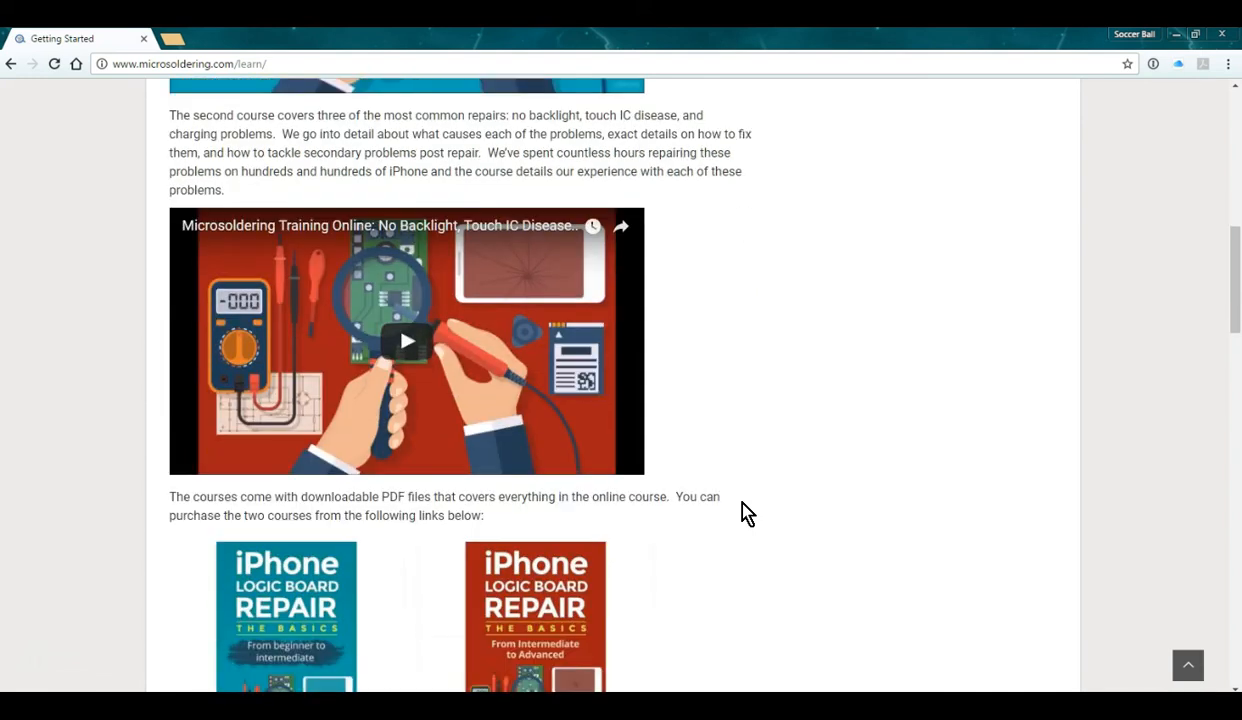
{"action": "scroll", "scroll_direction": "down", "scroll_amount": 3}
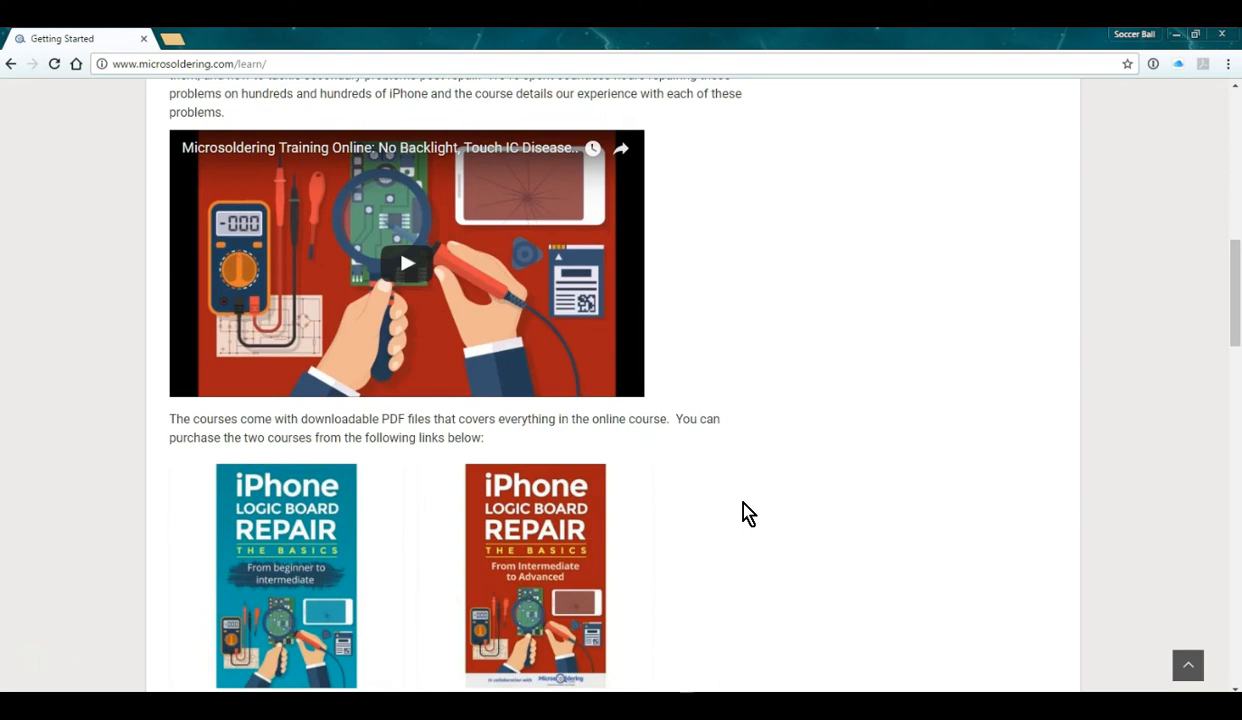
{"action": "scroll", "scroll_direction": "up", "scroll_amount": 3}
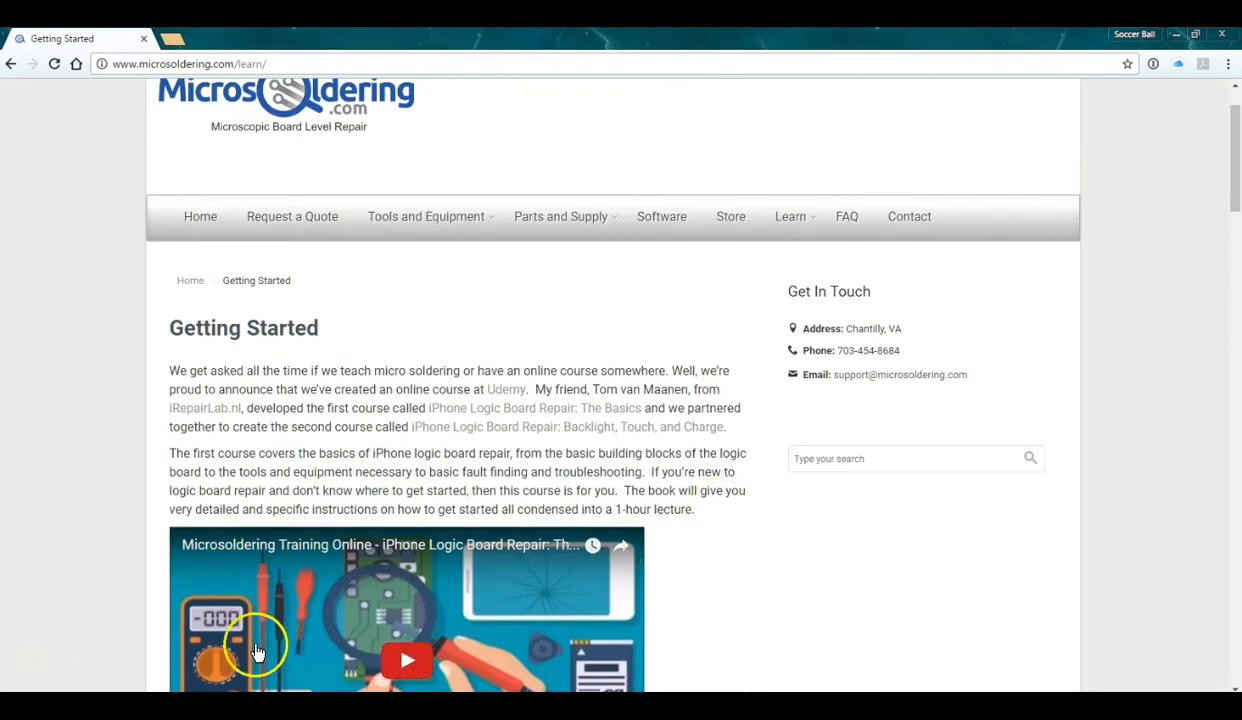